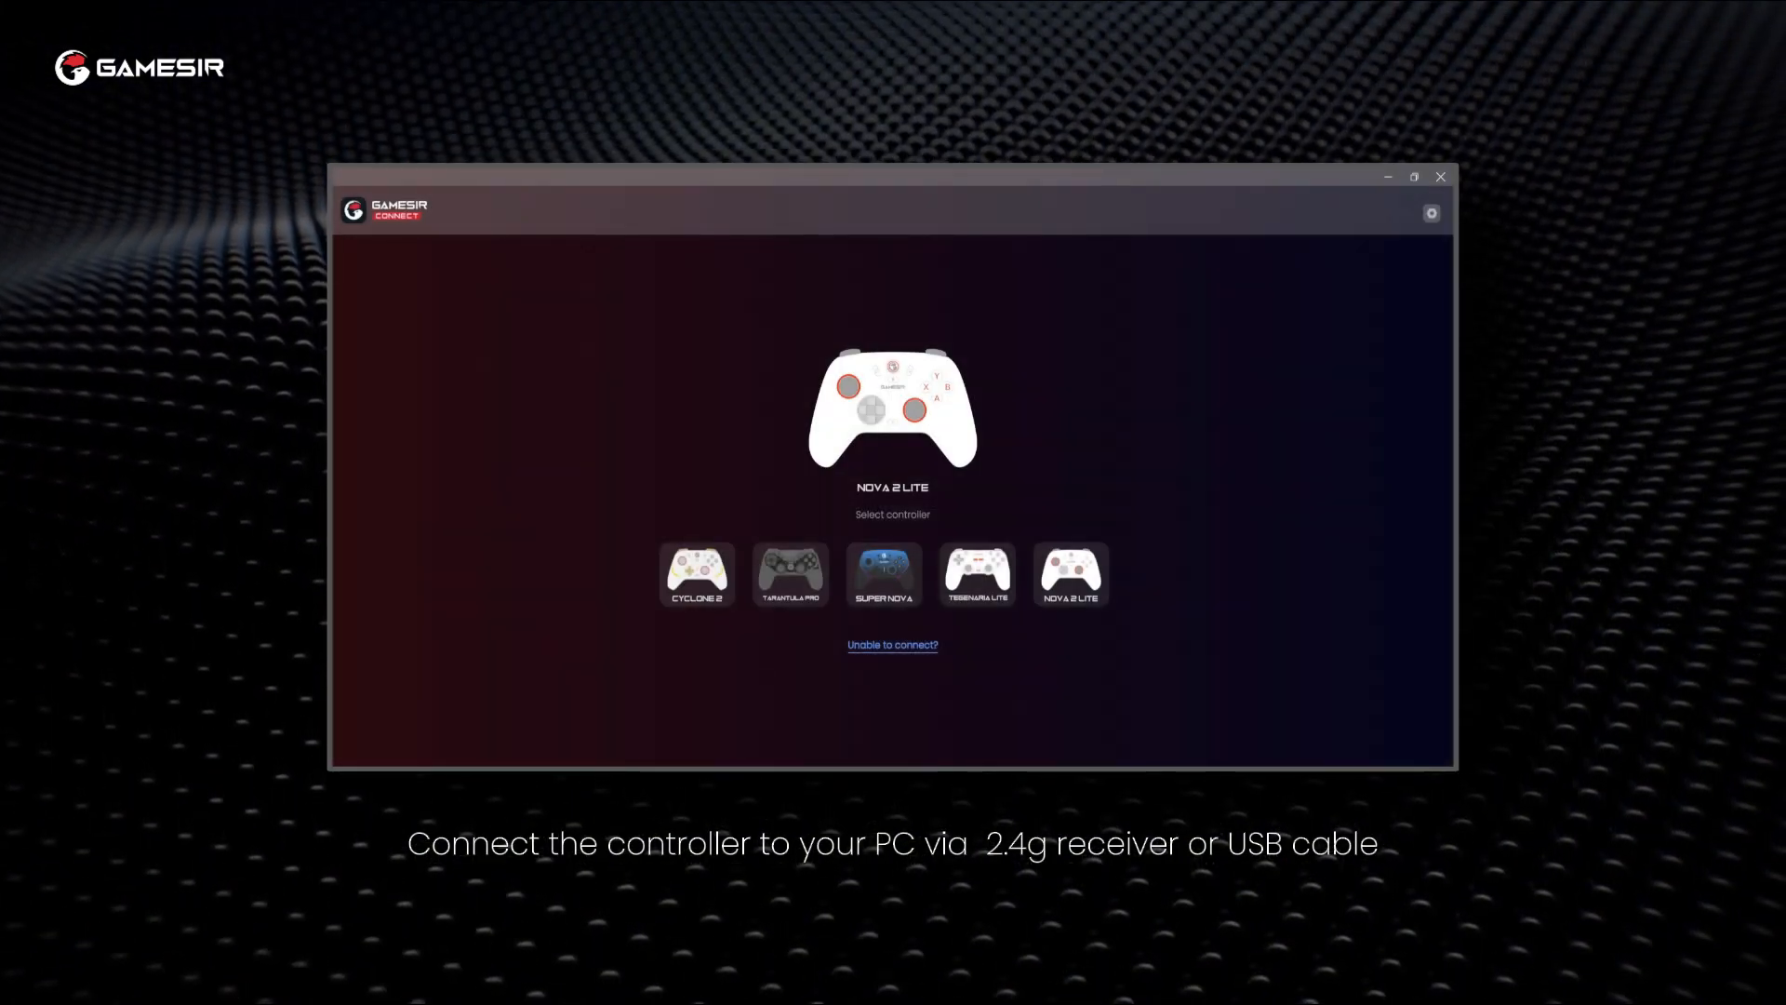
# Select the Nova 2 Lite controller to view its button mapping with L4 and R4
pyautogui.click(1068, 574)
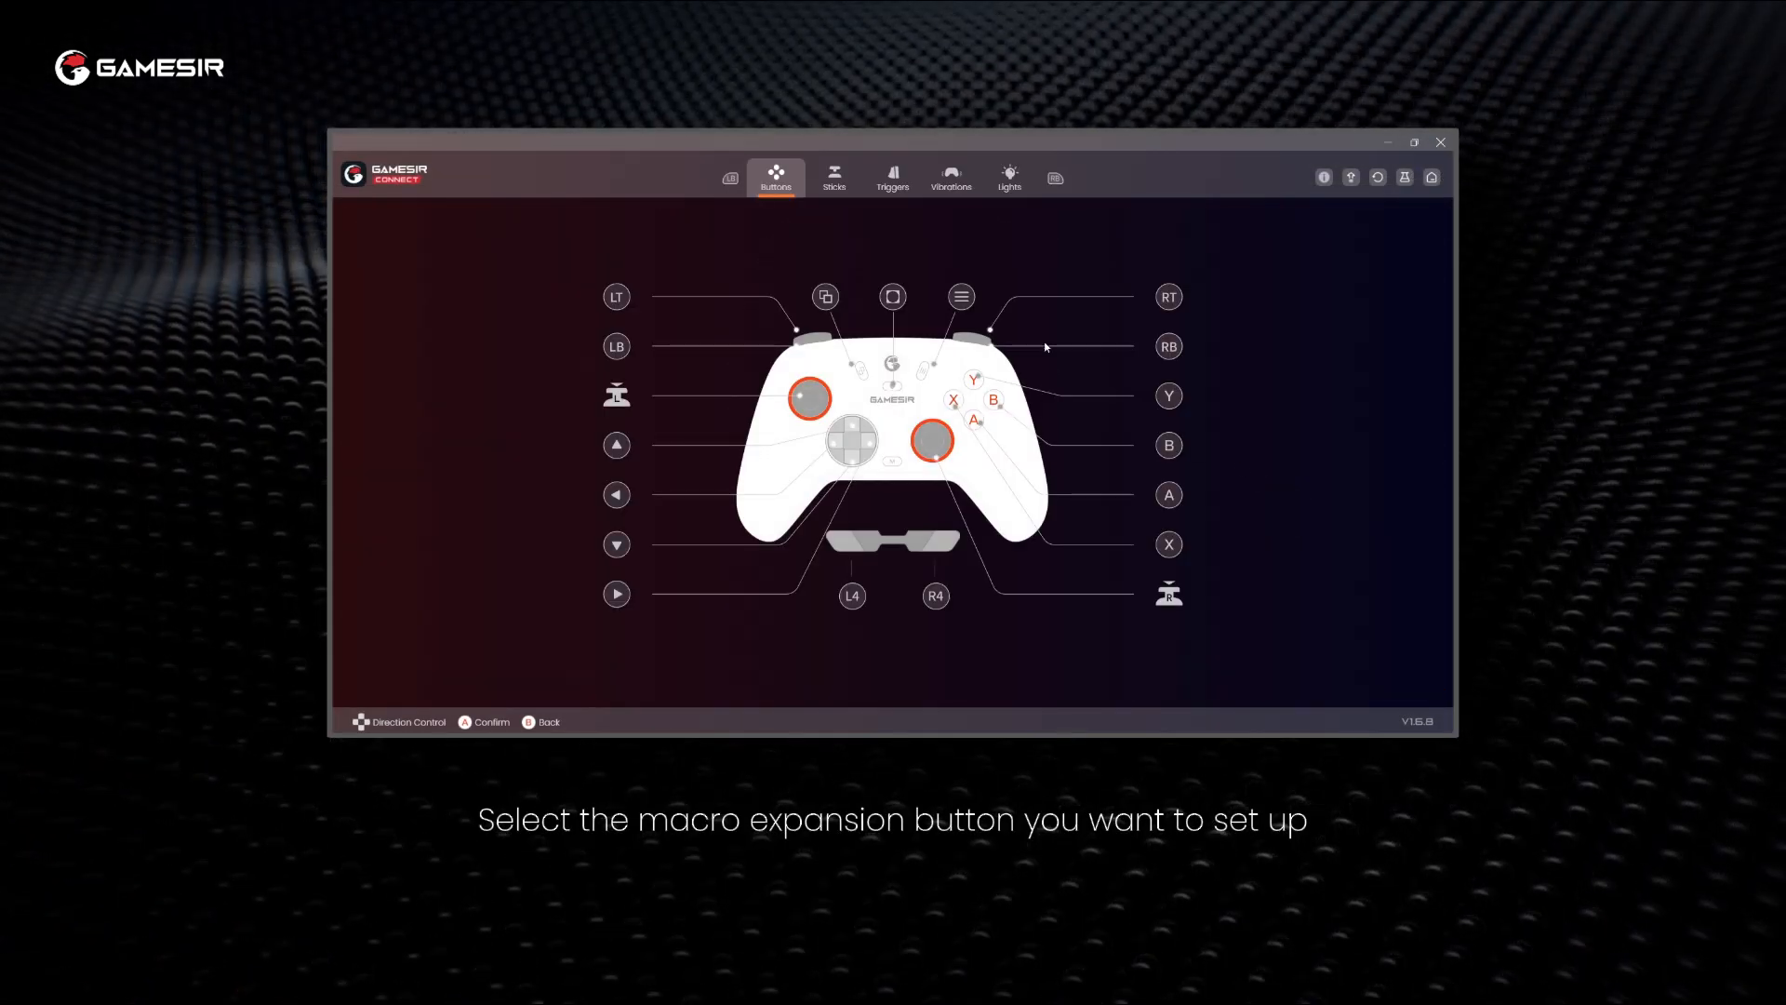
pyautogui.moveTo(957, 565)
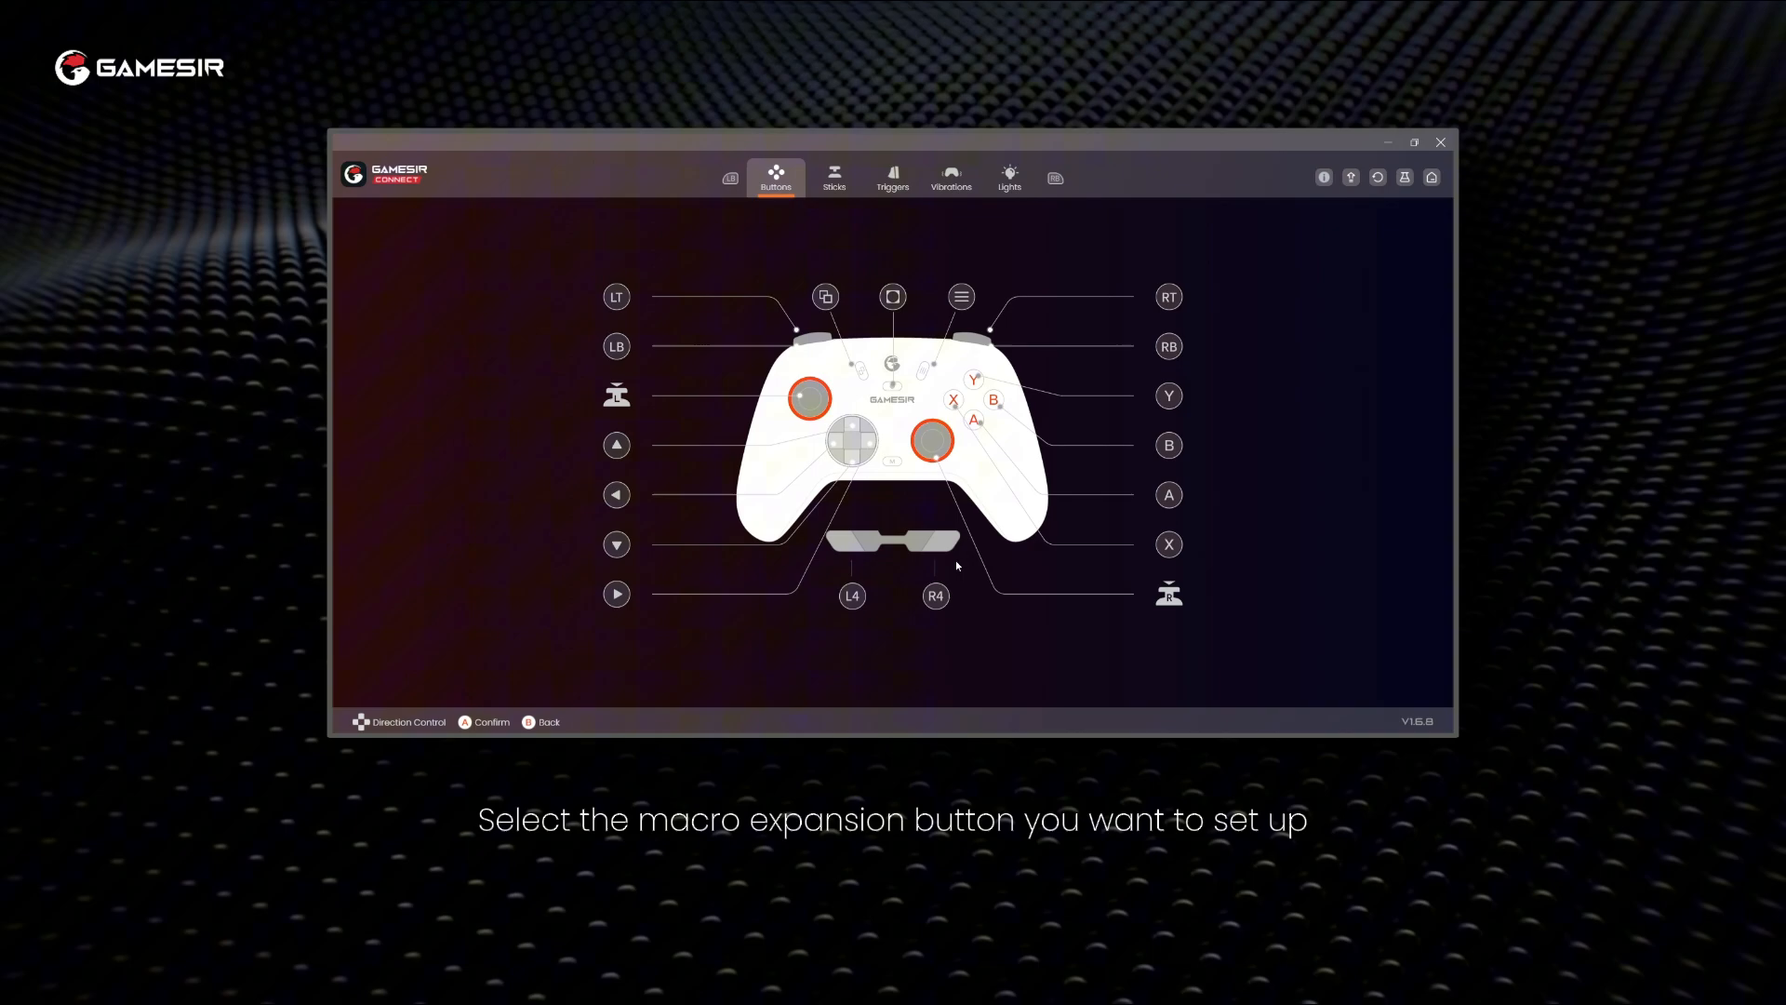
# Open R4's advanced settings and switch to its empty Macro tab
pyautogui.click(935, 594)
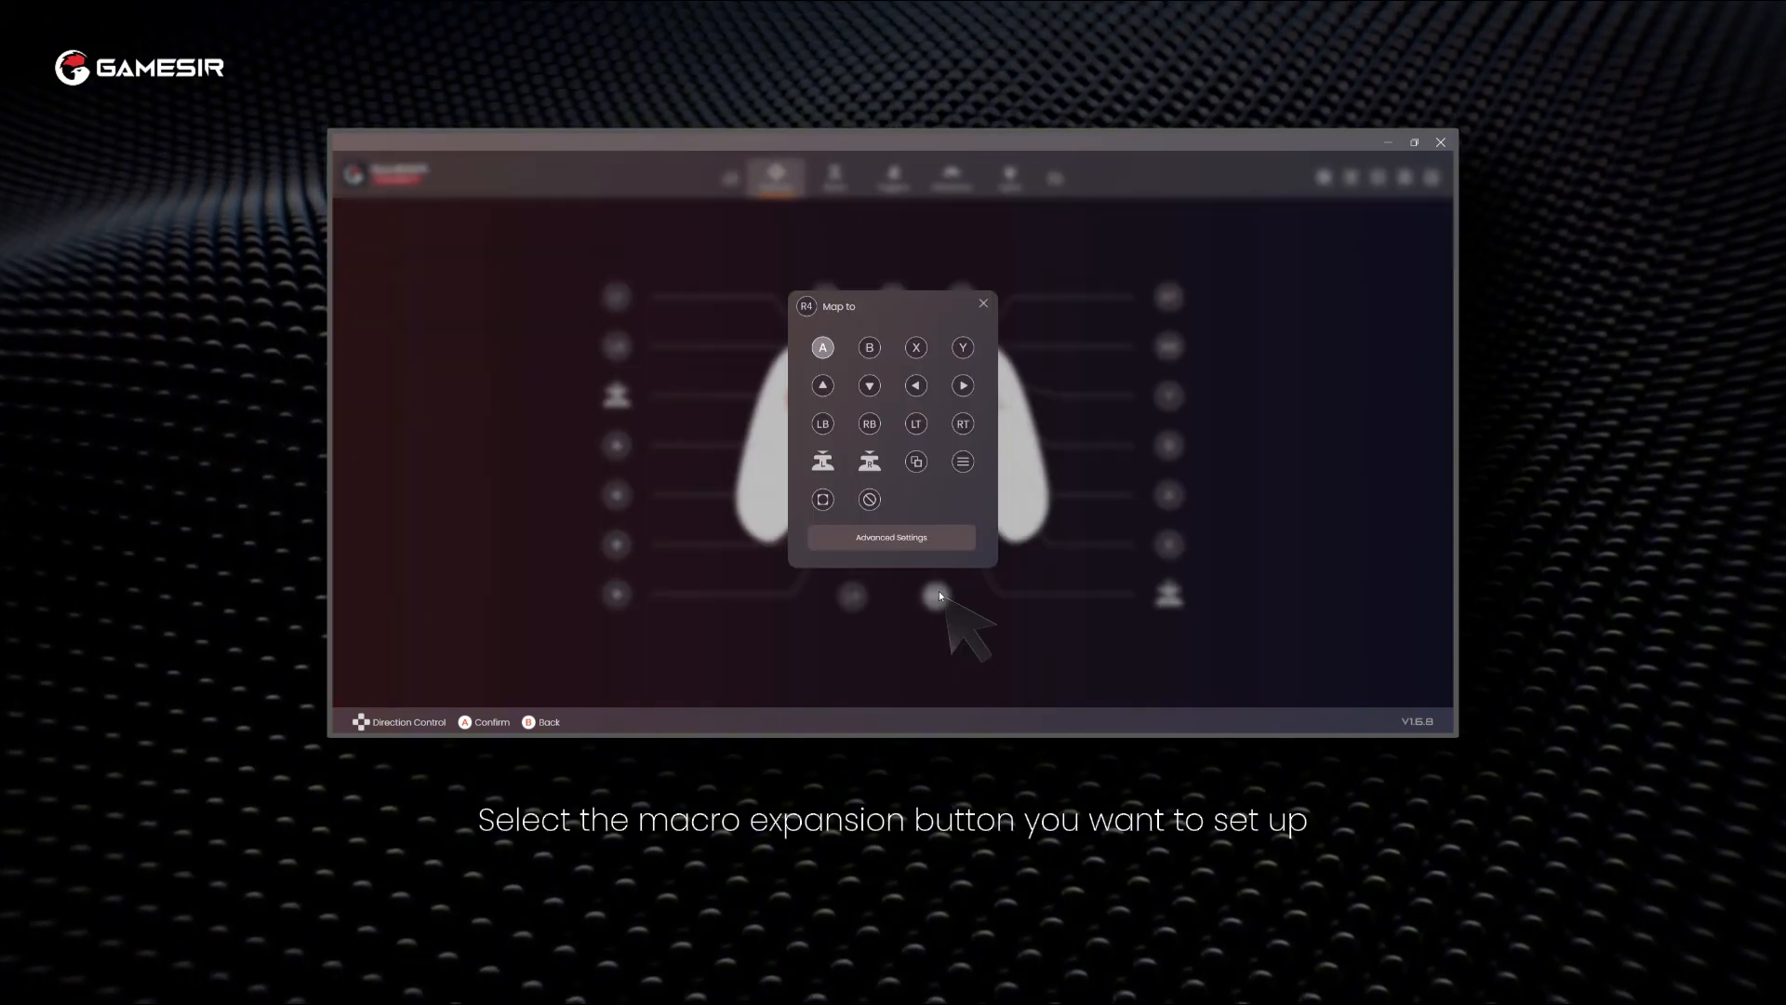
pyautogui.moveTo(891, 538)
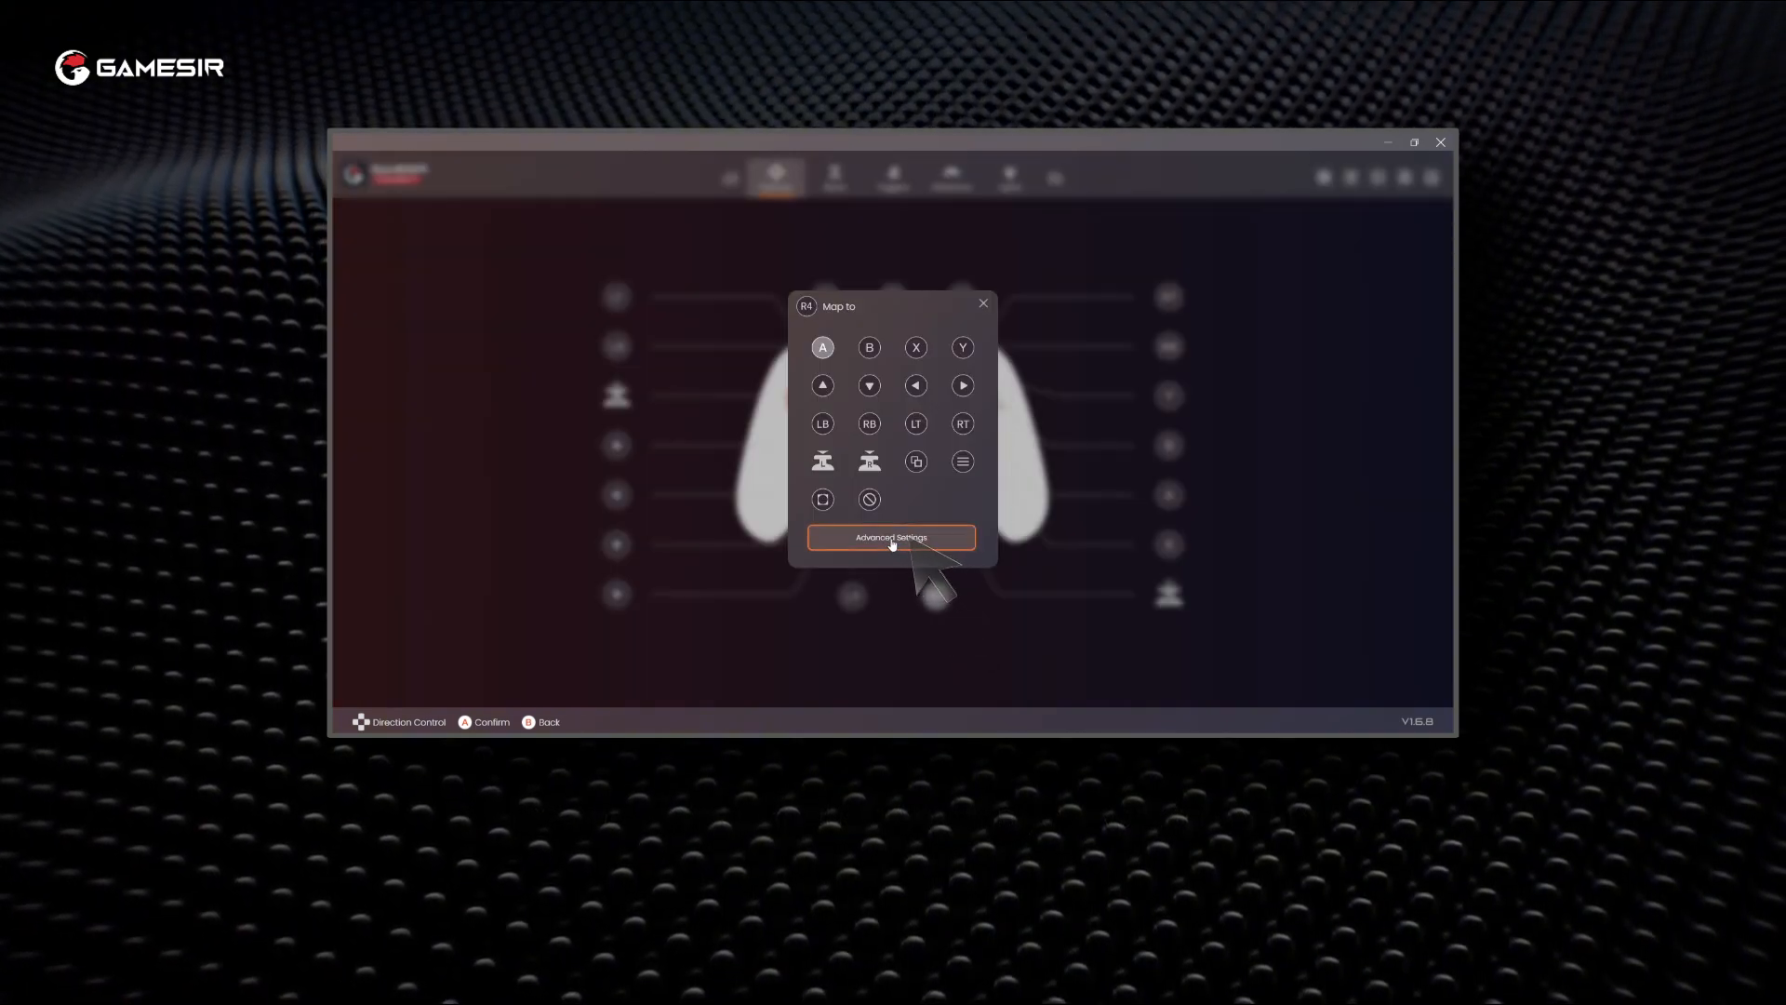
pyautogui.click(892, 537)
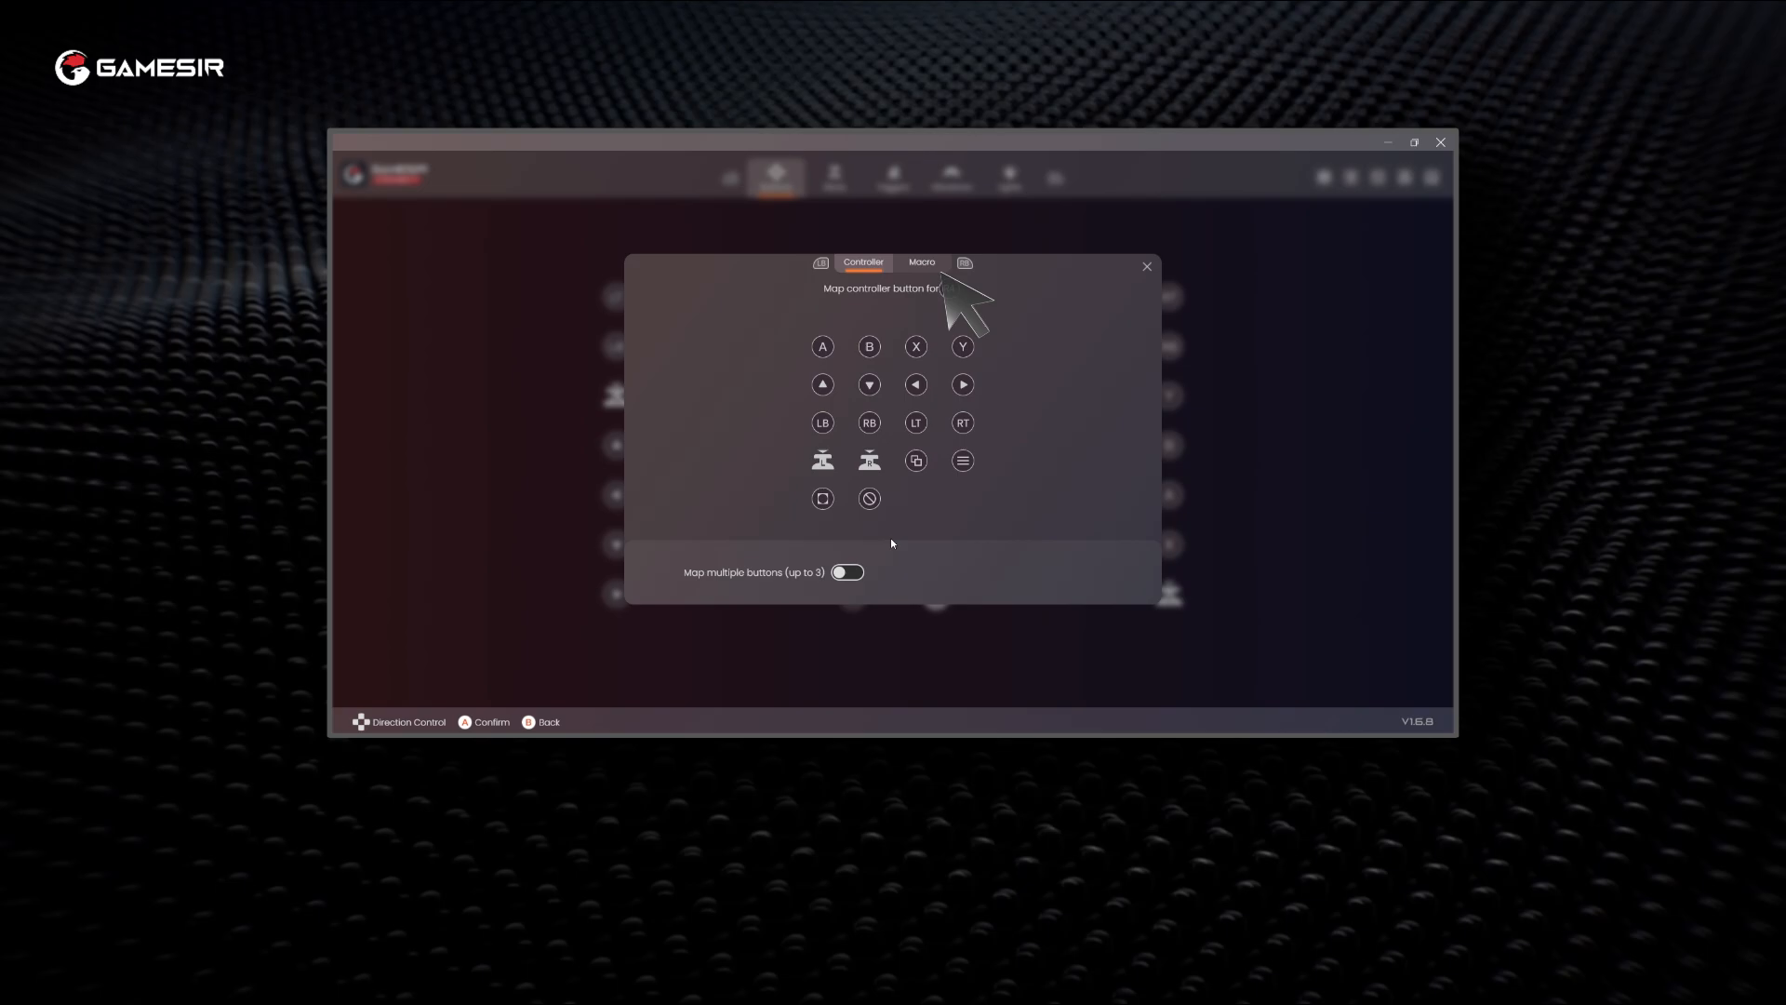
pyautogui.click(920, 262)
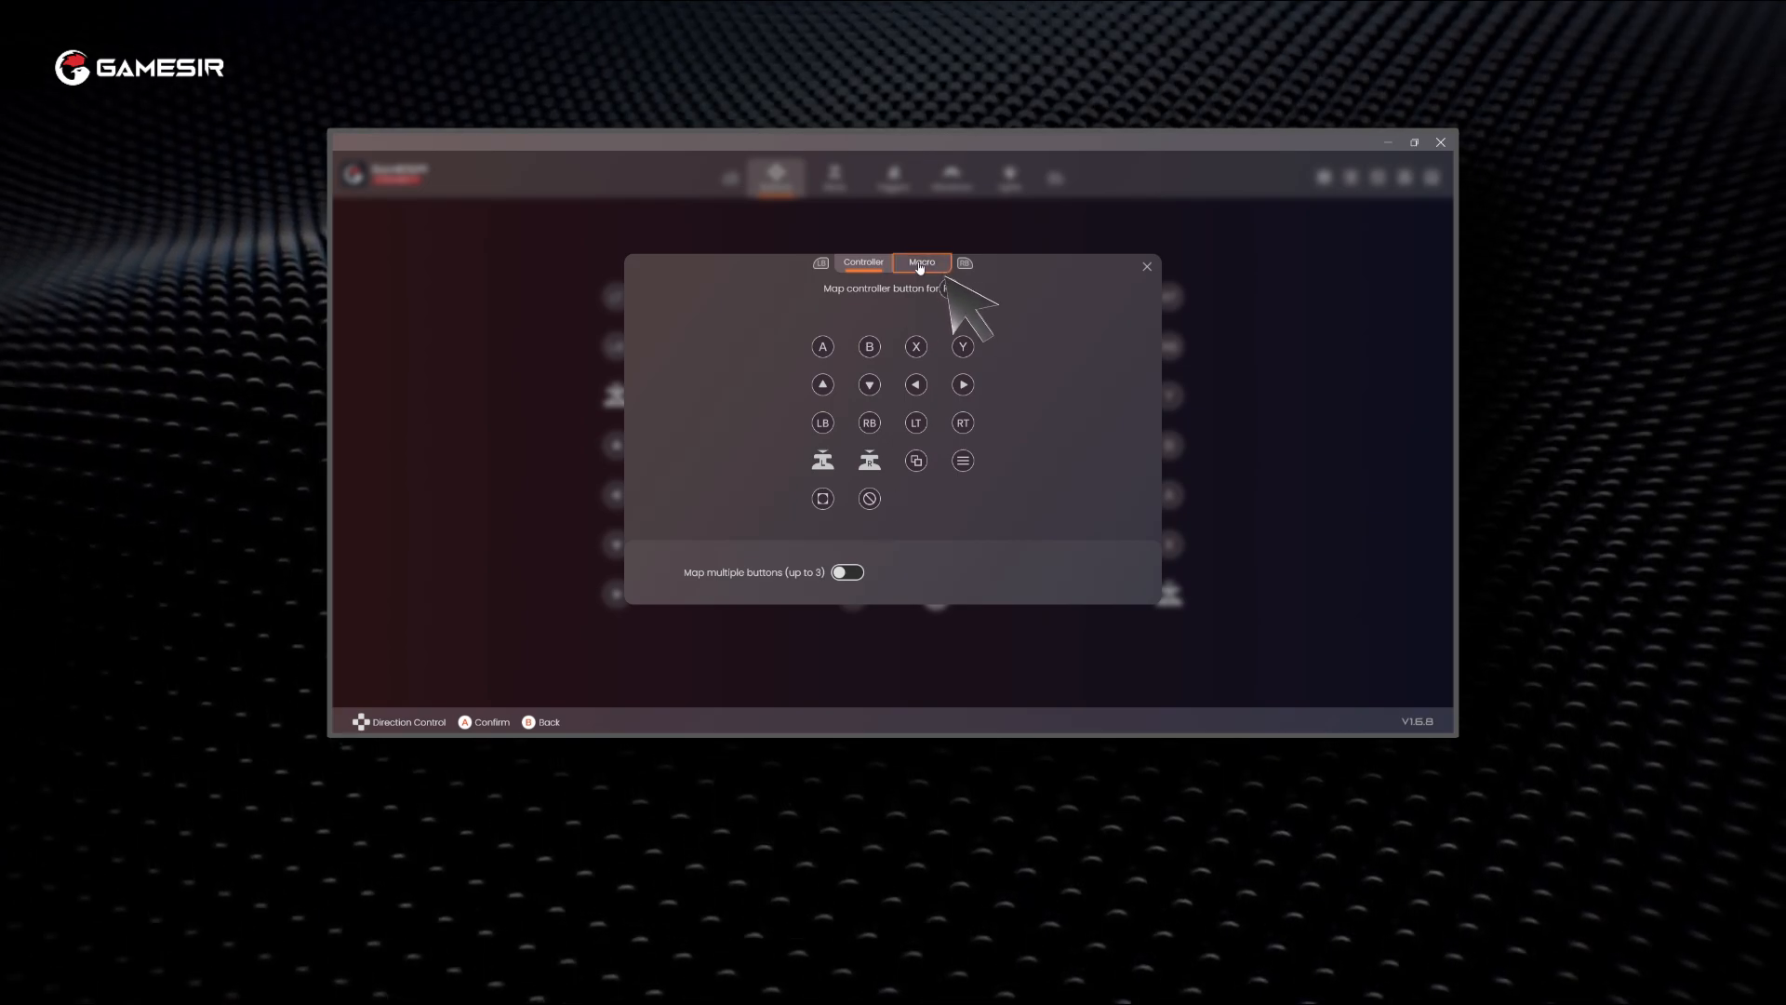
pyautogui.click(920, 261)
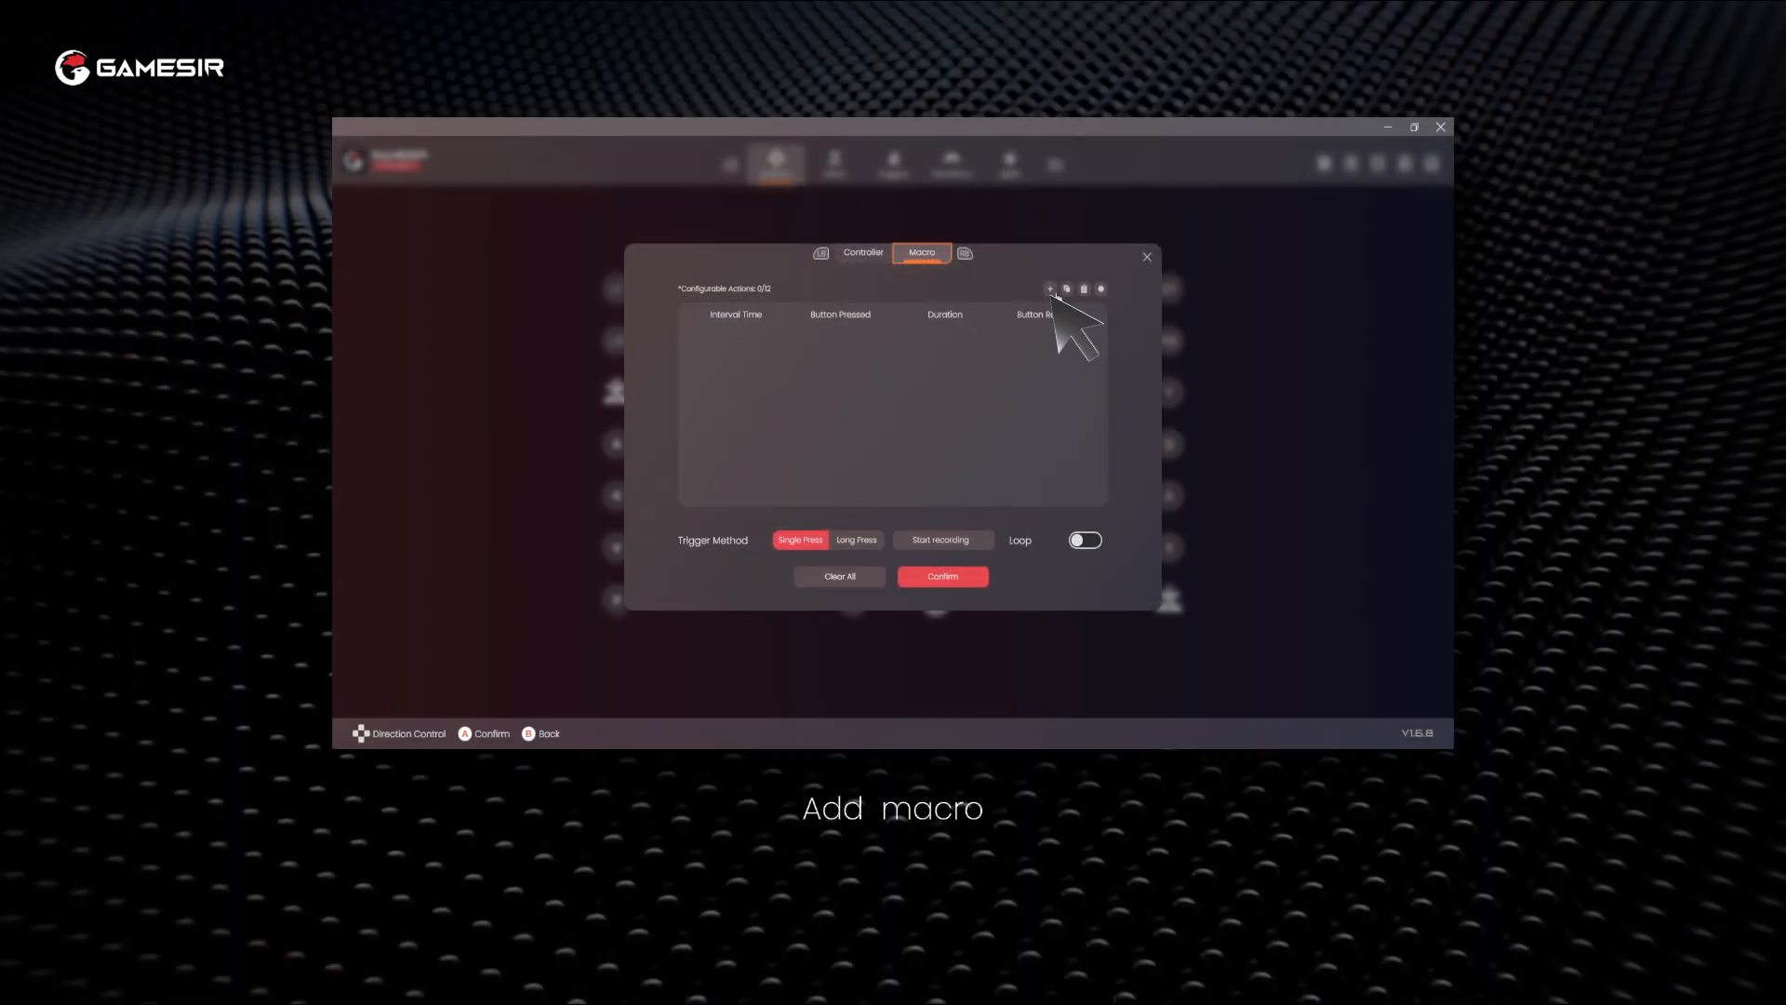
# Add B, a second button and LT actions to R4's macro, keeping Single Press
pyautogui.click(1048, 289)
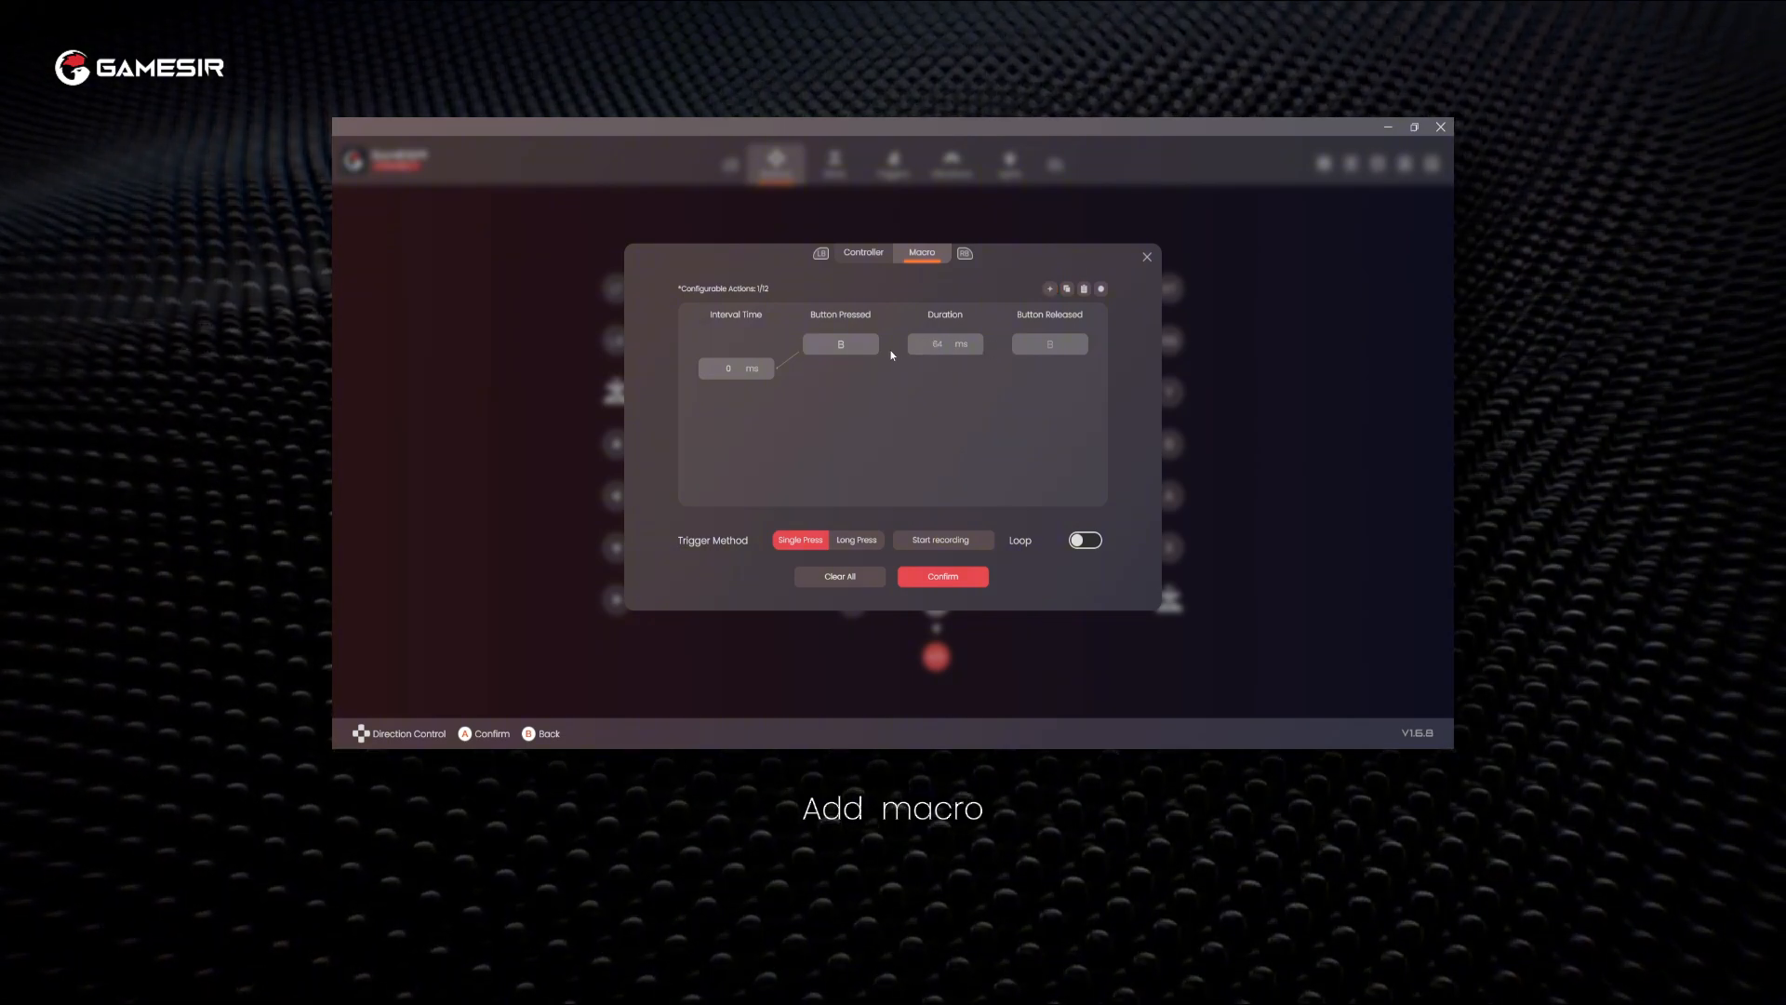
pyautogui.click(1049, 289)
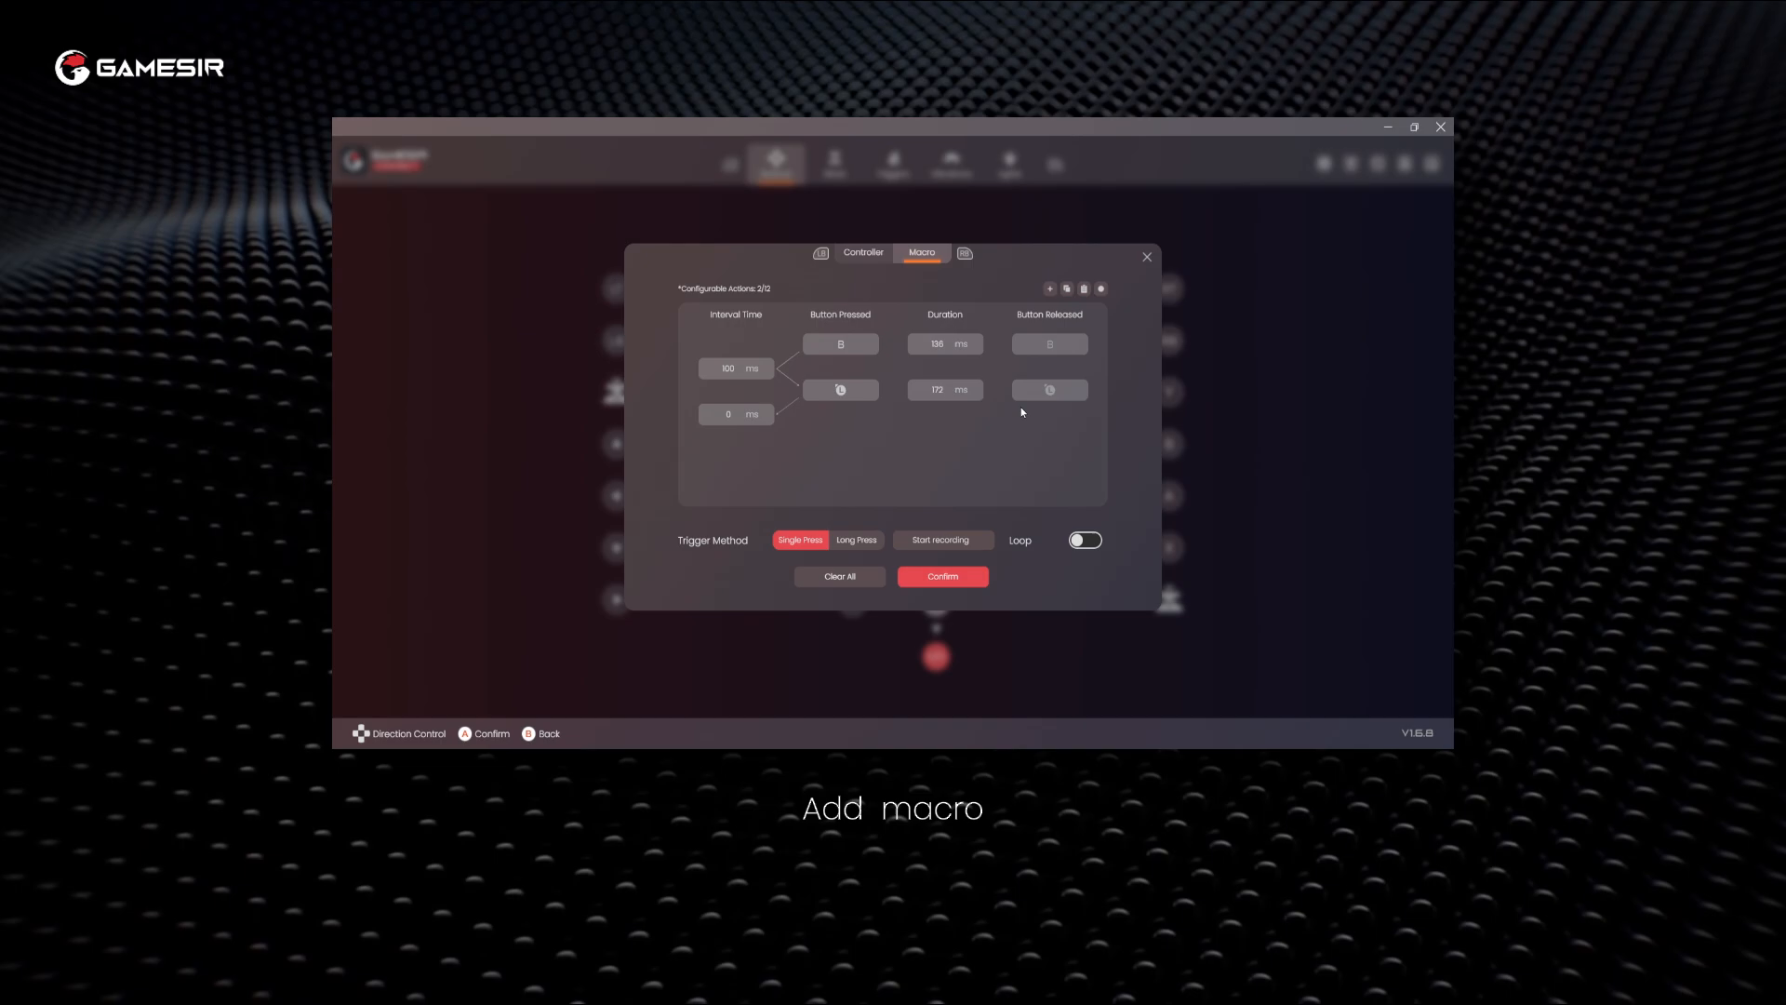
pyautogui.click(856, 538)
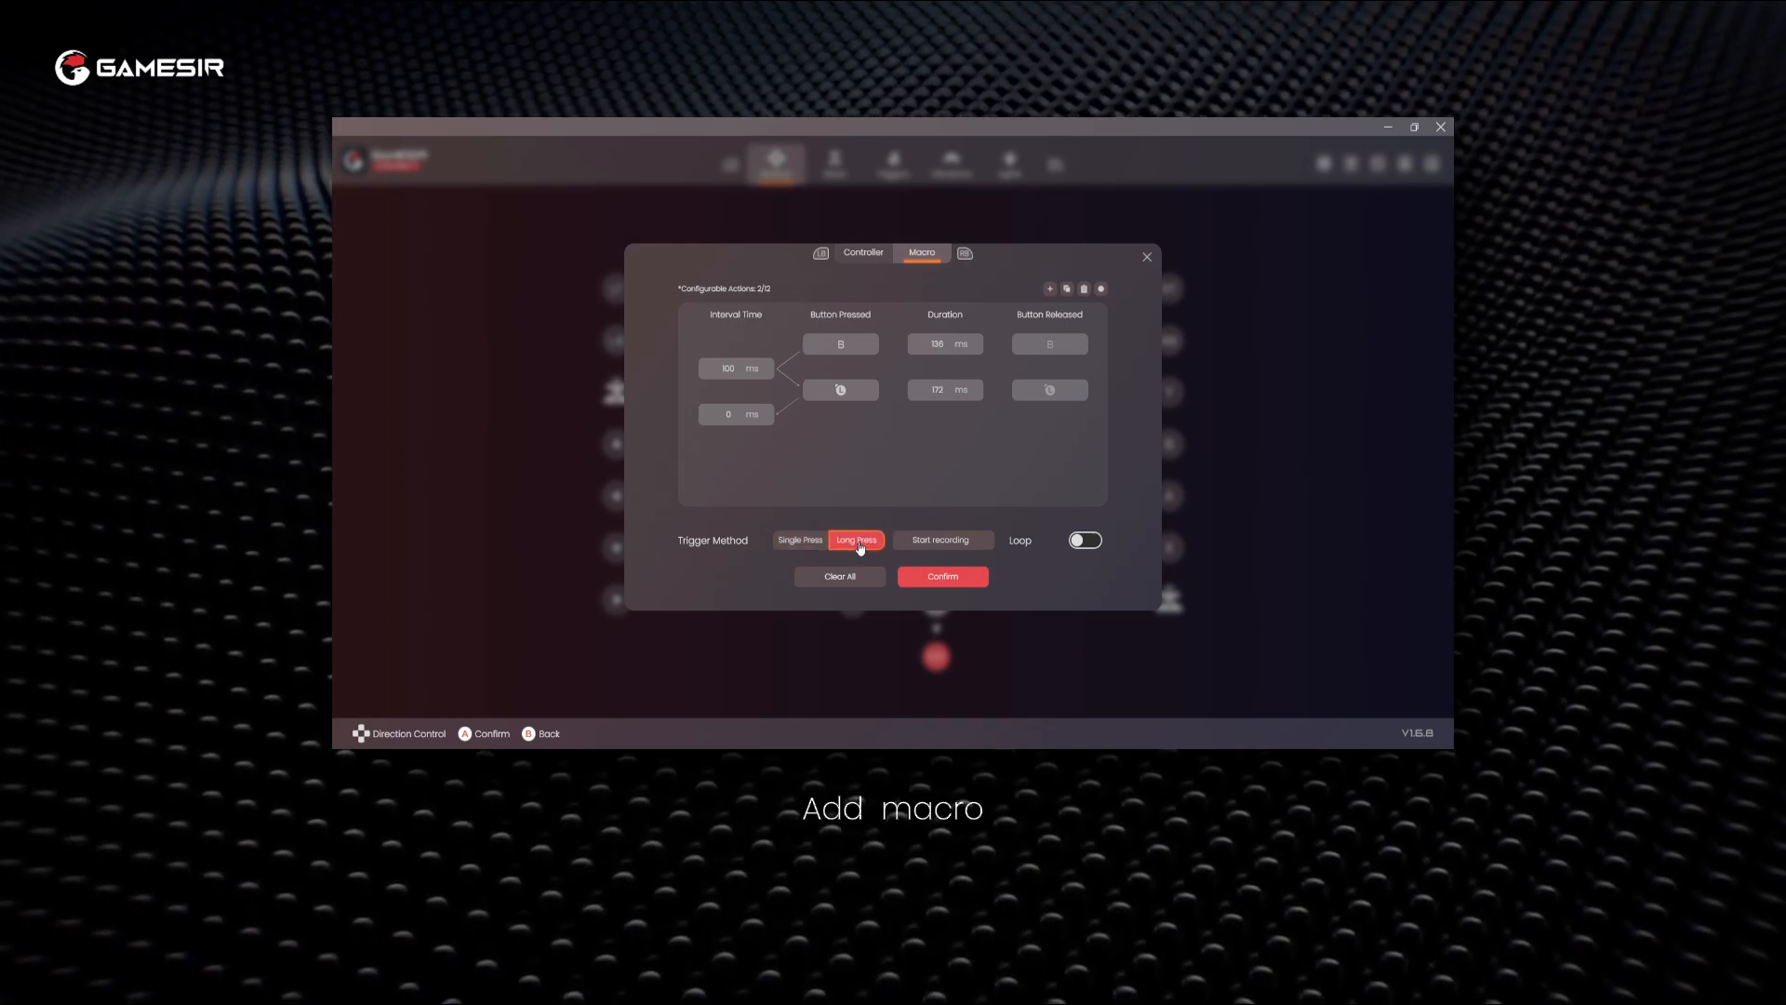
pyautogui.click(1049, 288)
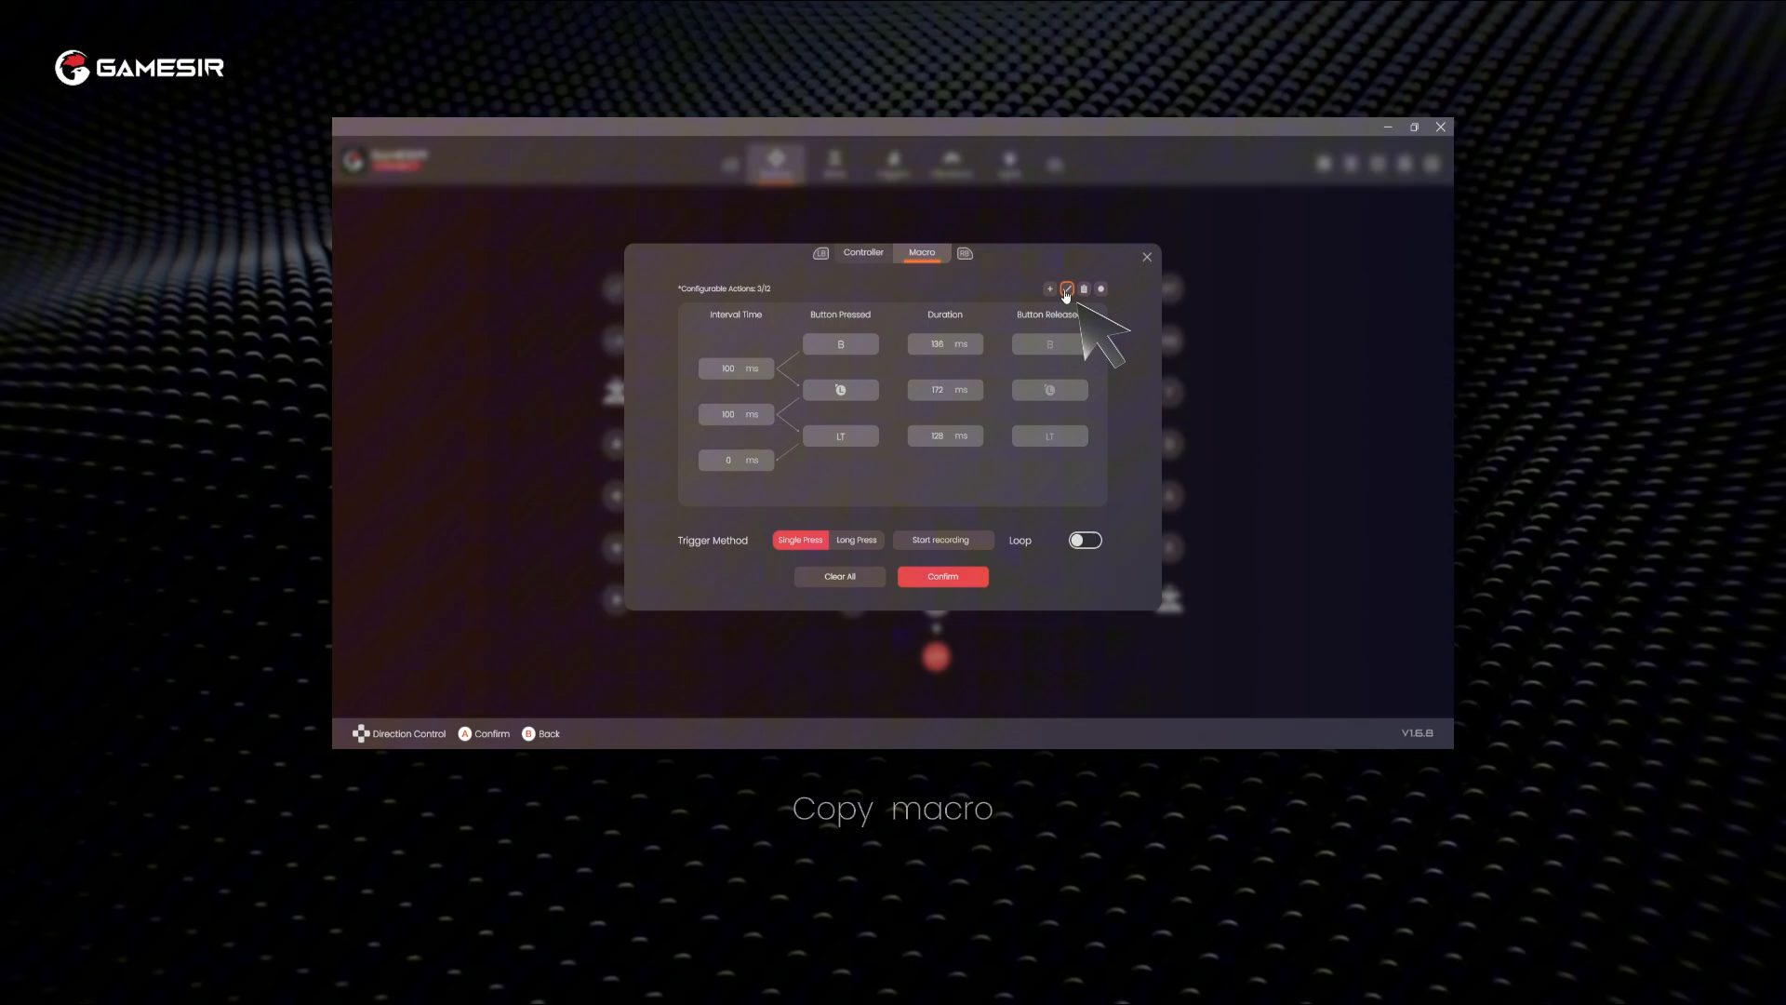
# Copy and paste an LB, RB, B macro into R4, then start recording mode
pyautogui.click(1082, 288)
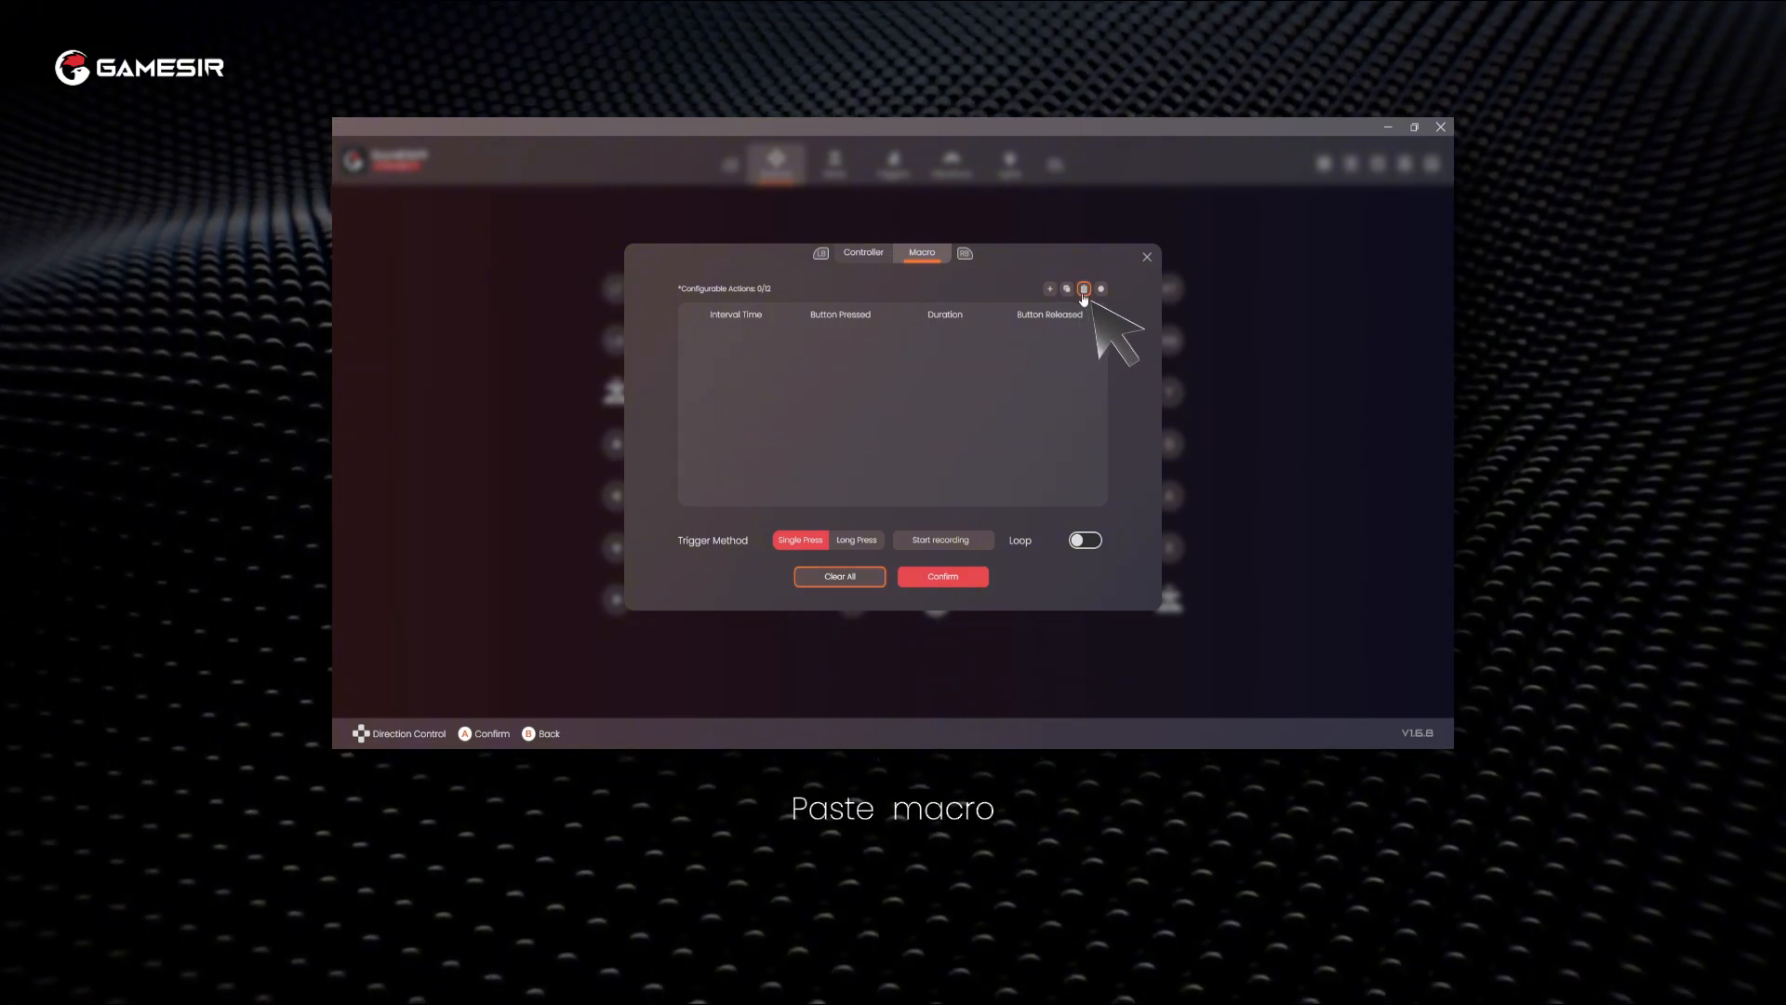
pyautogui.click(1081, 288)
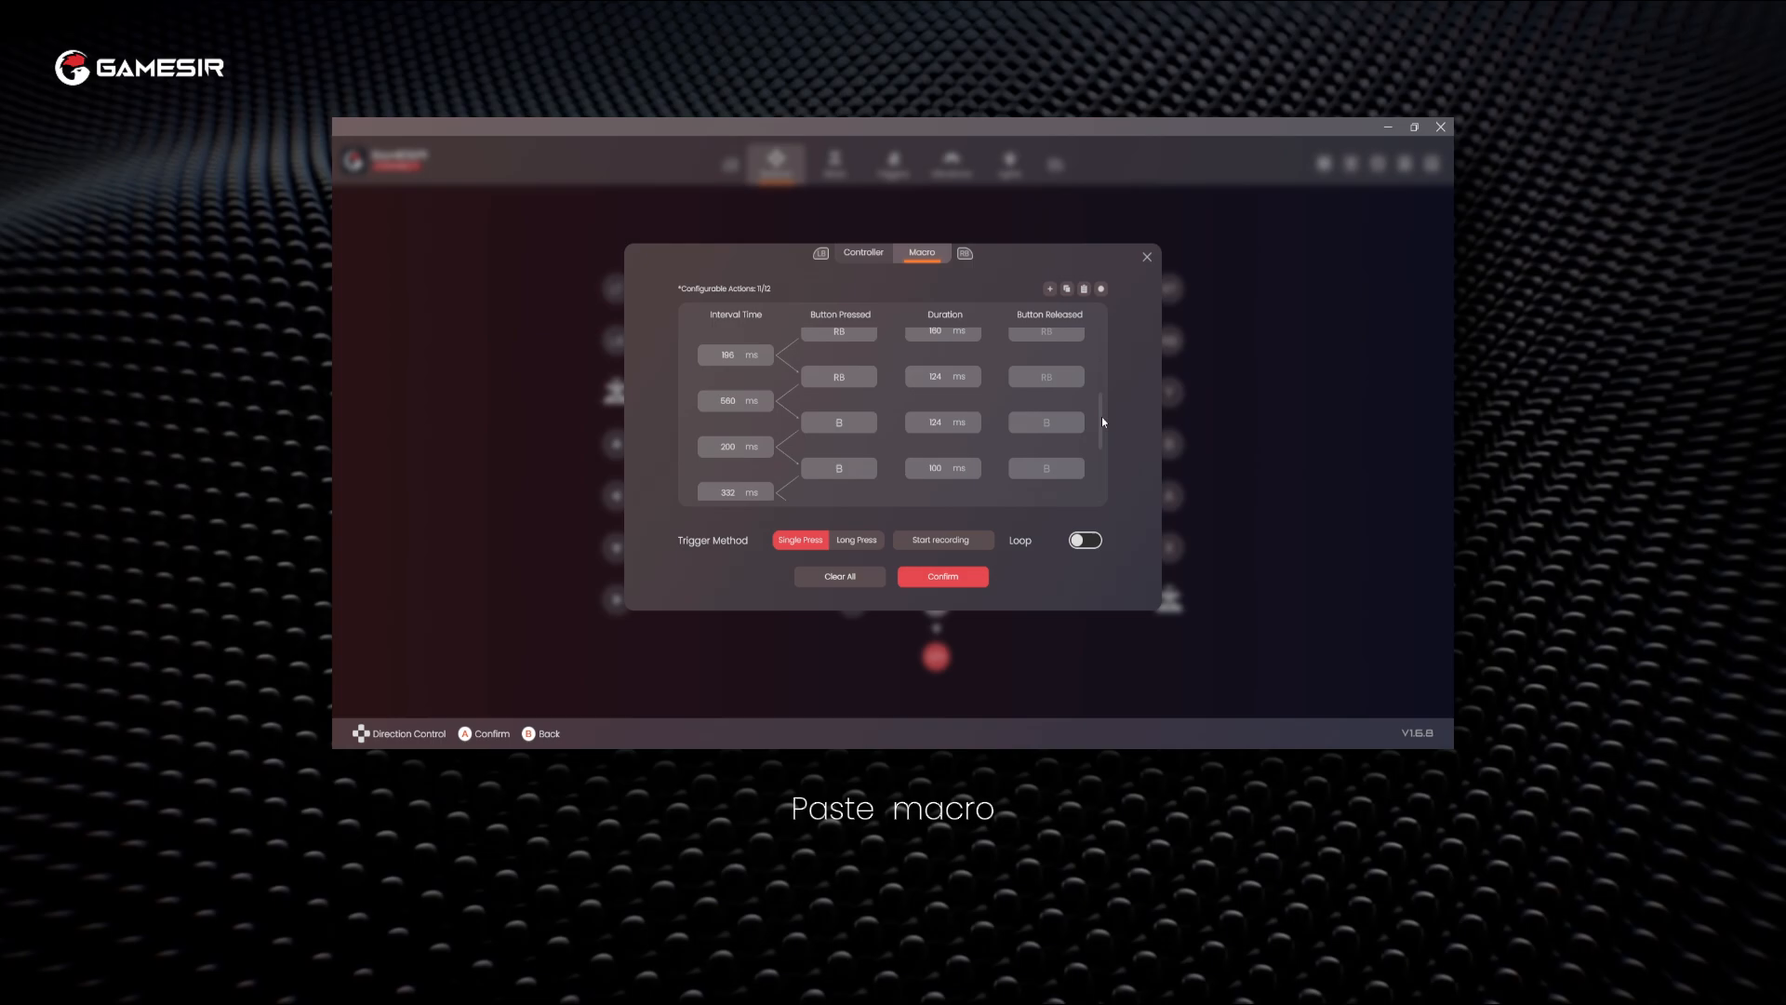
pyautogui.scroll(3)
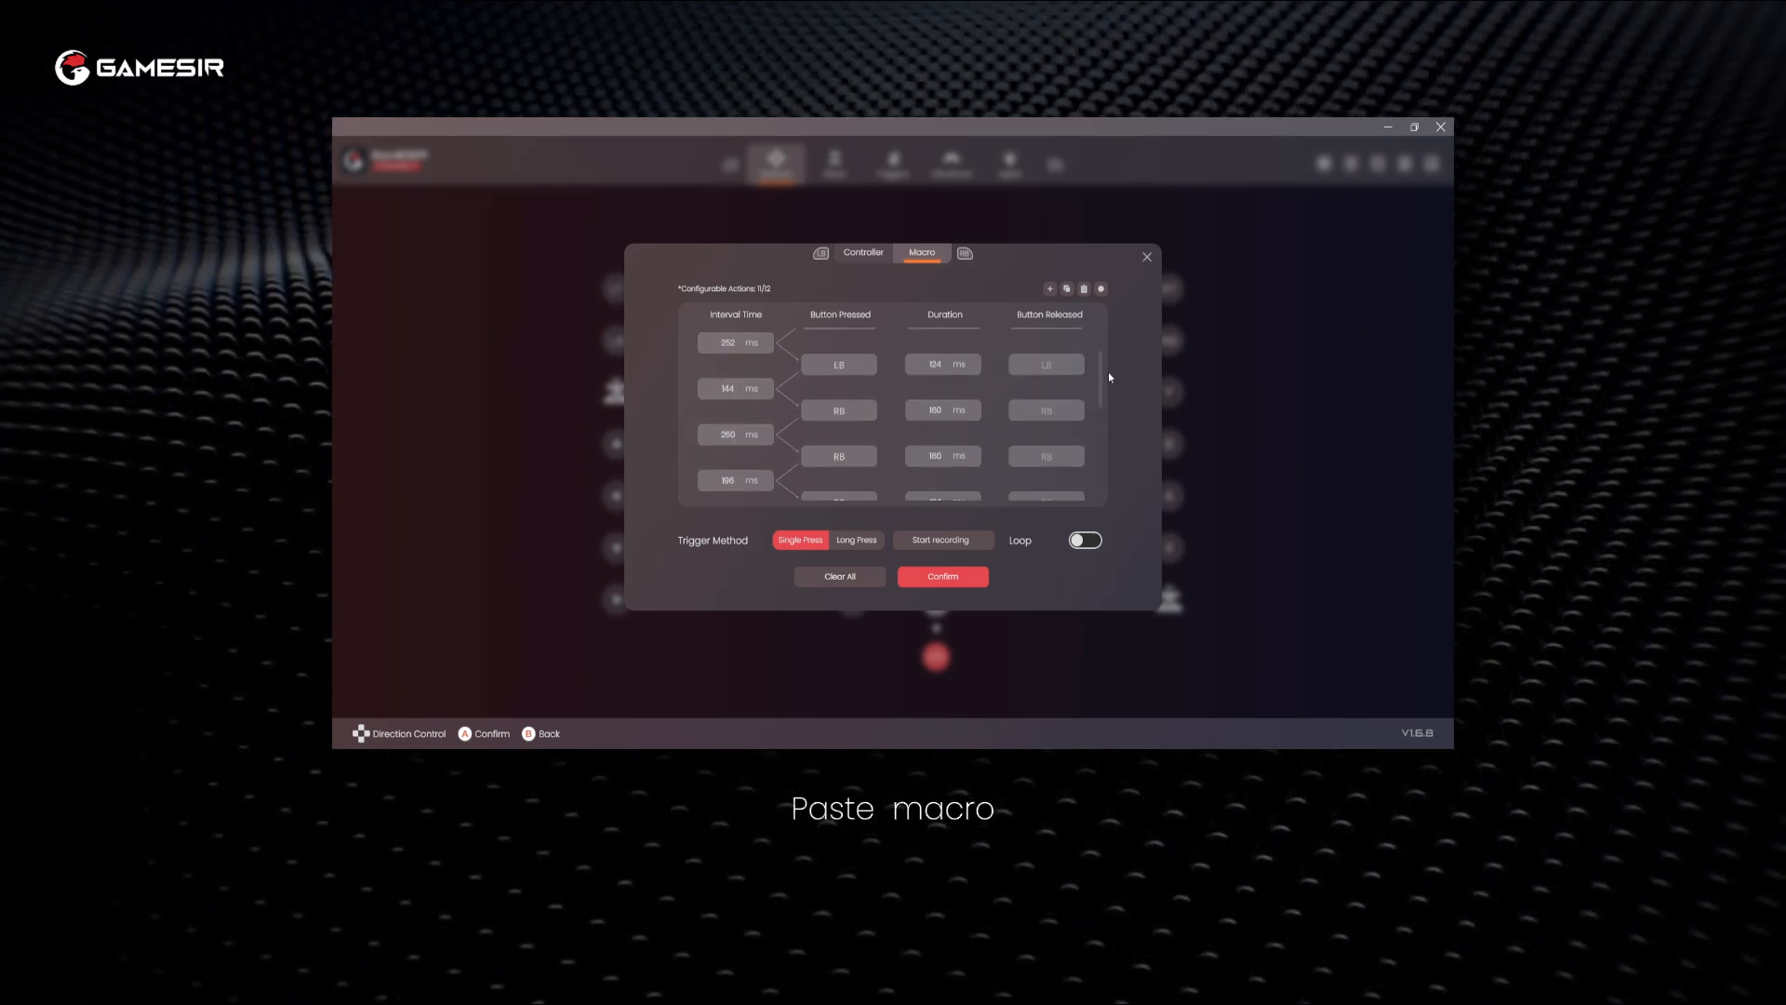
pyautogui.click(1099, 289)
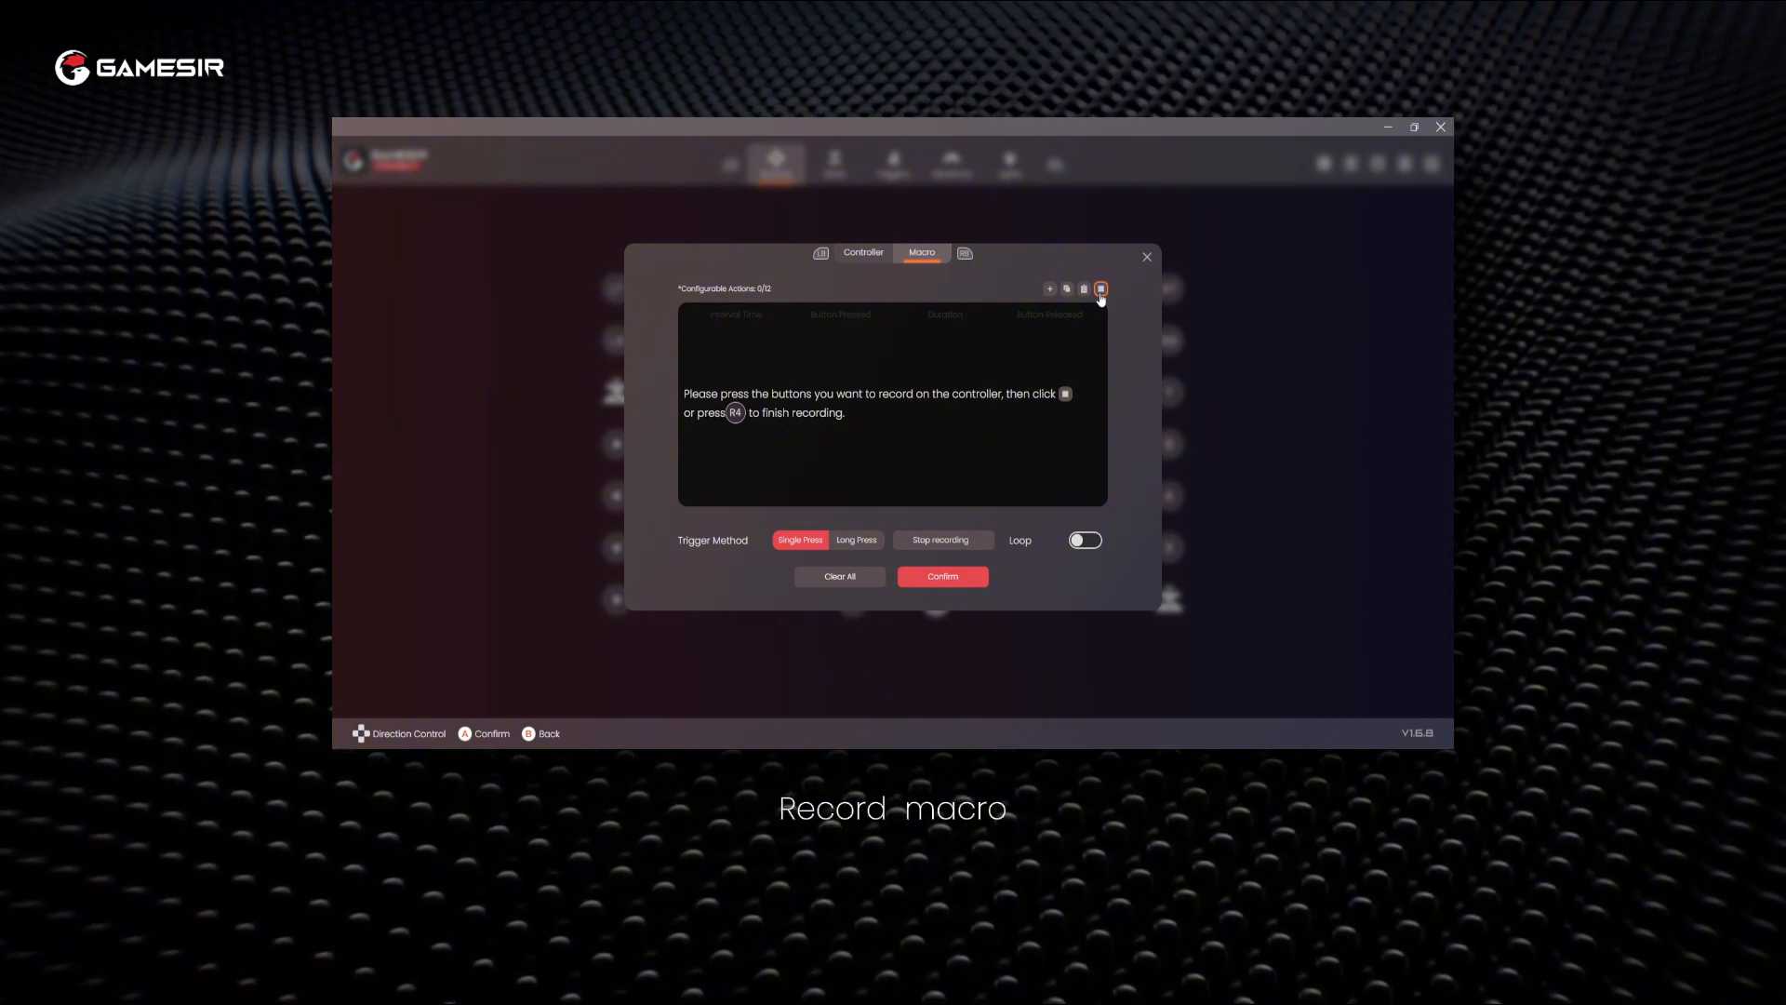
pyautogui.moveTo(1101, 290)
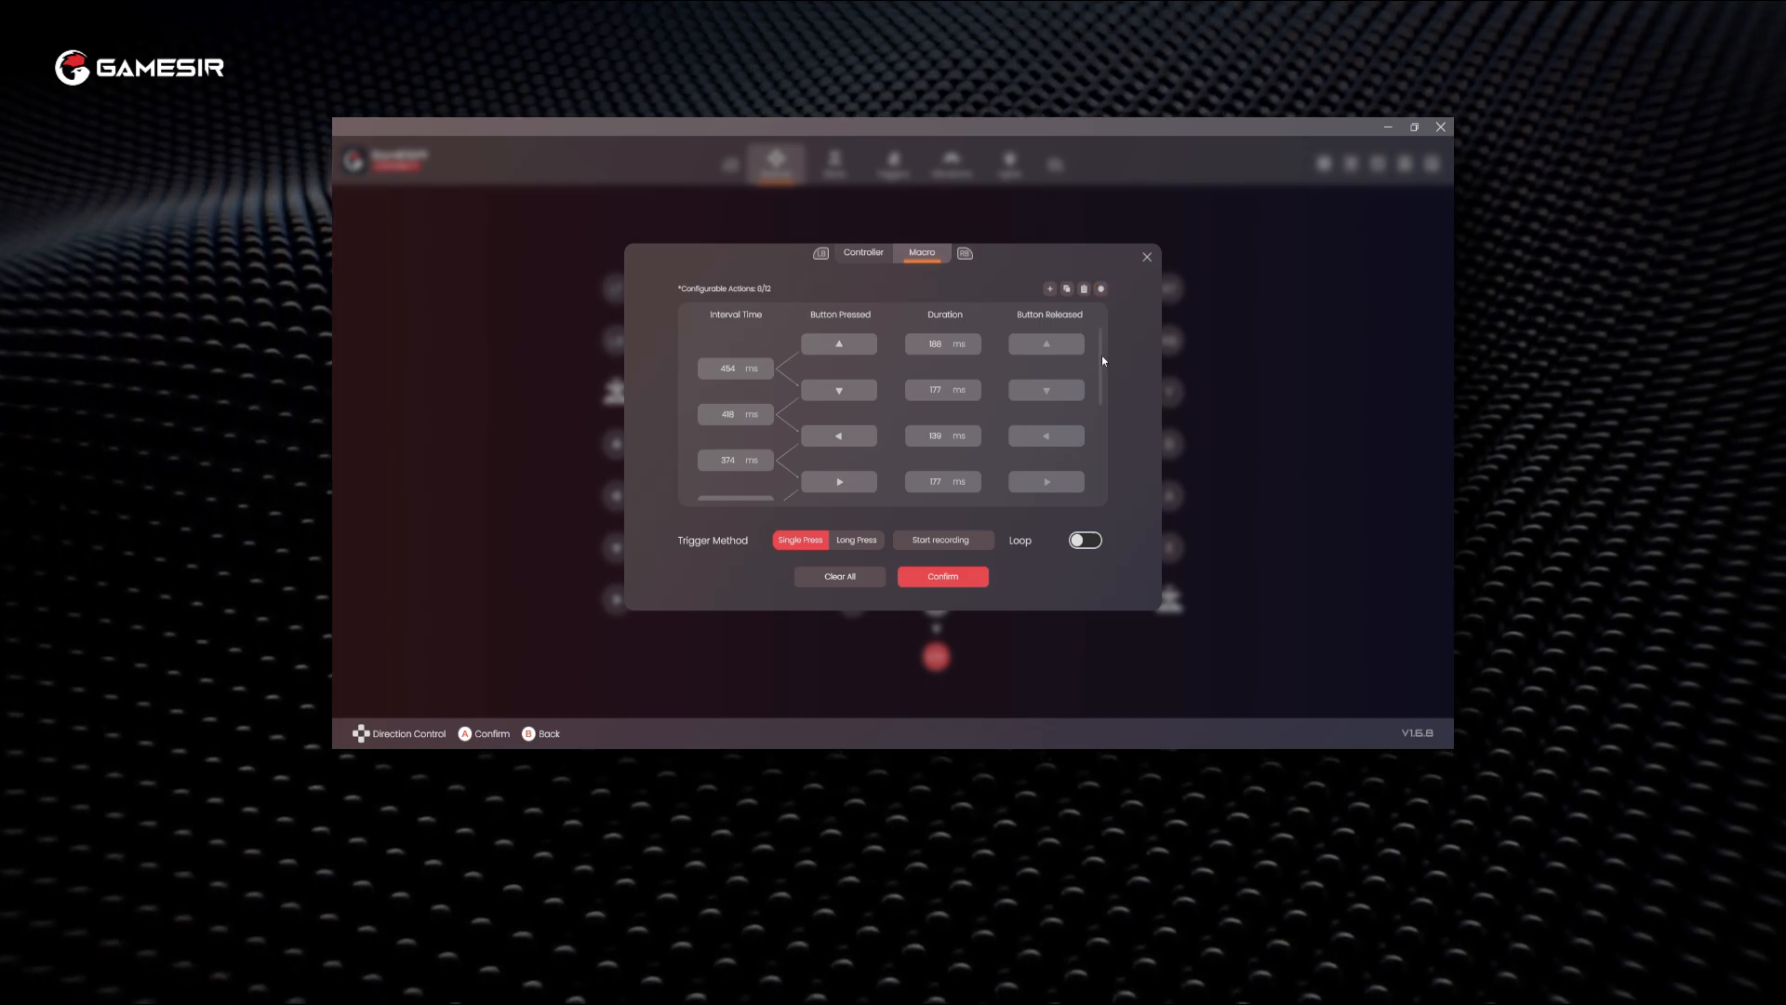
# Review the recorded Y, B, A presses and confirm them as a single-press macro
pyautogui.scroll(-3)
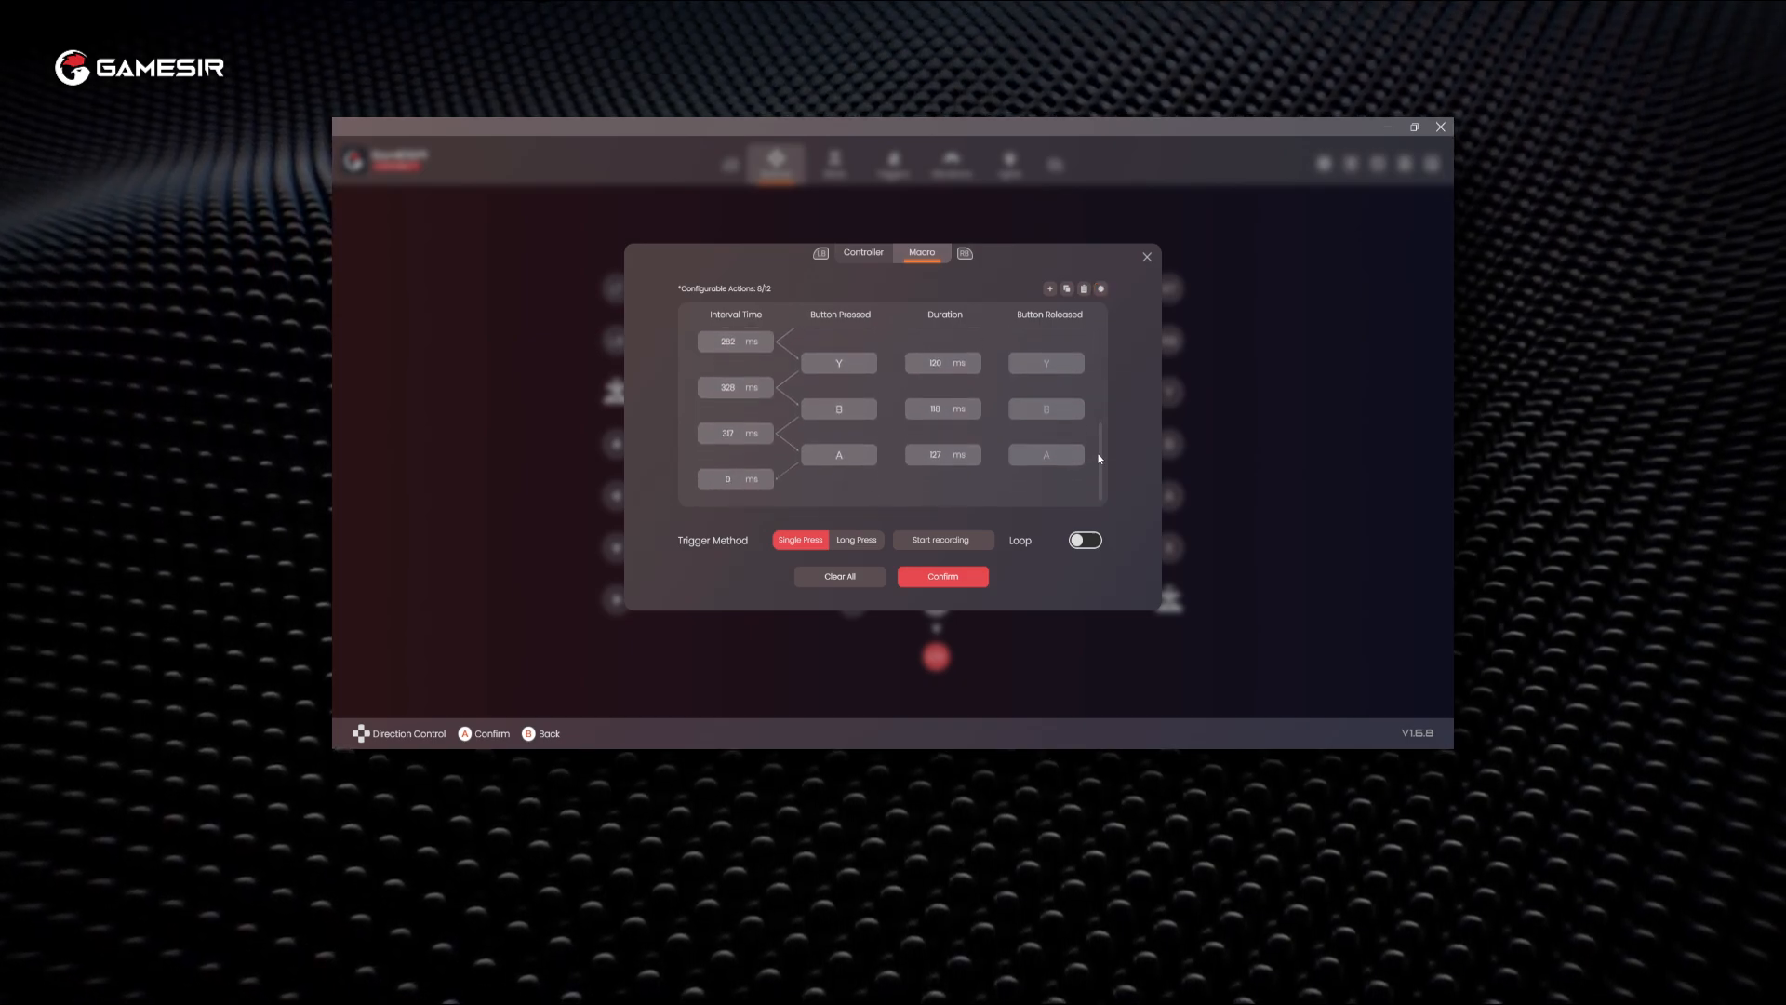
pyautogui.click(856, 539)
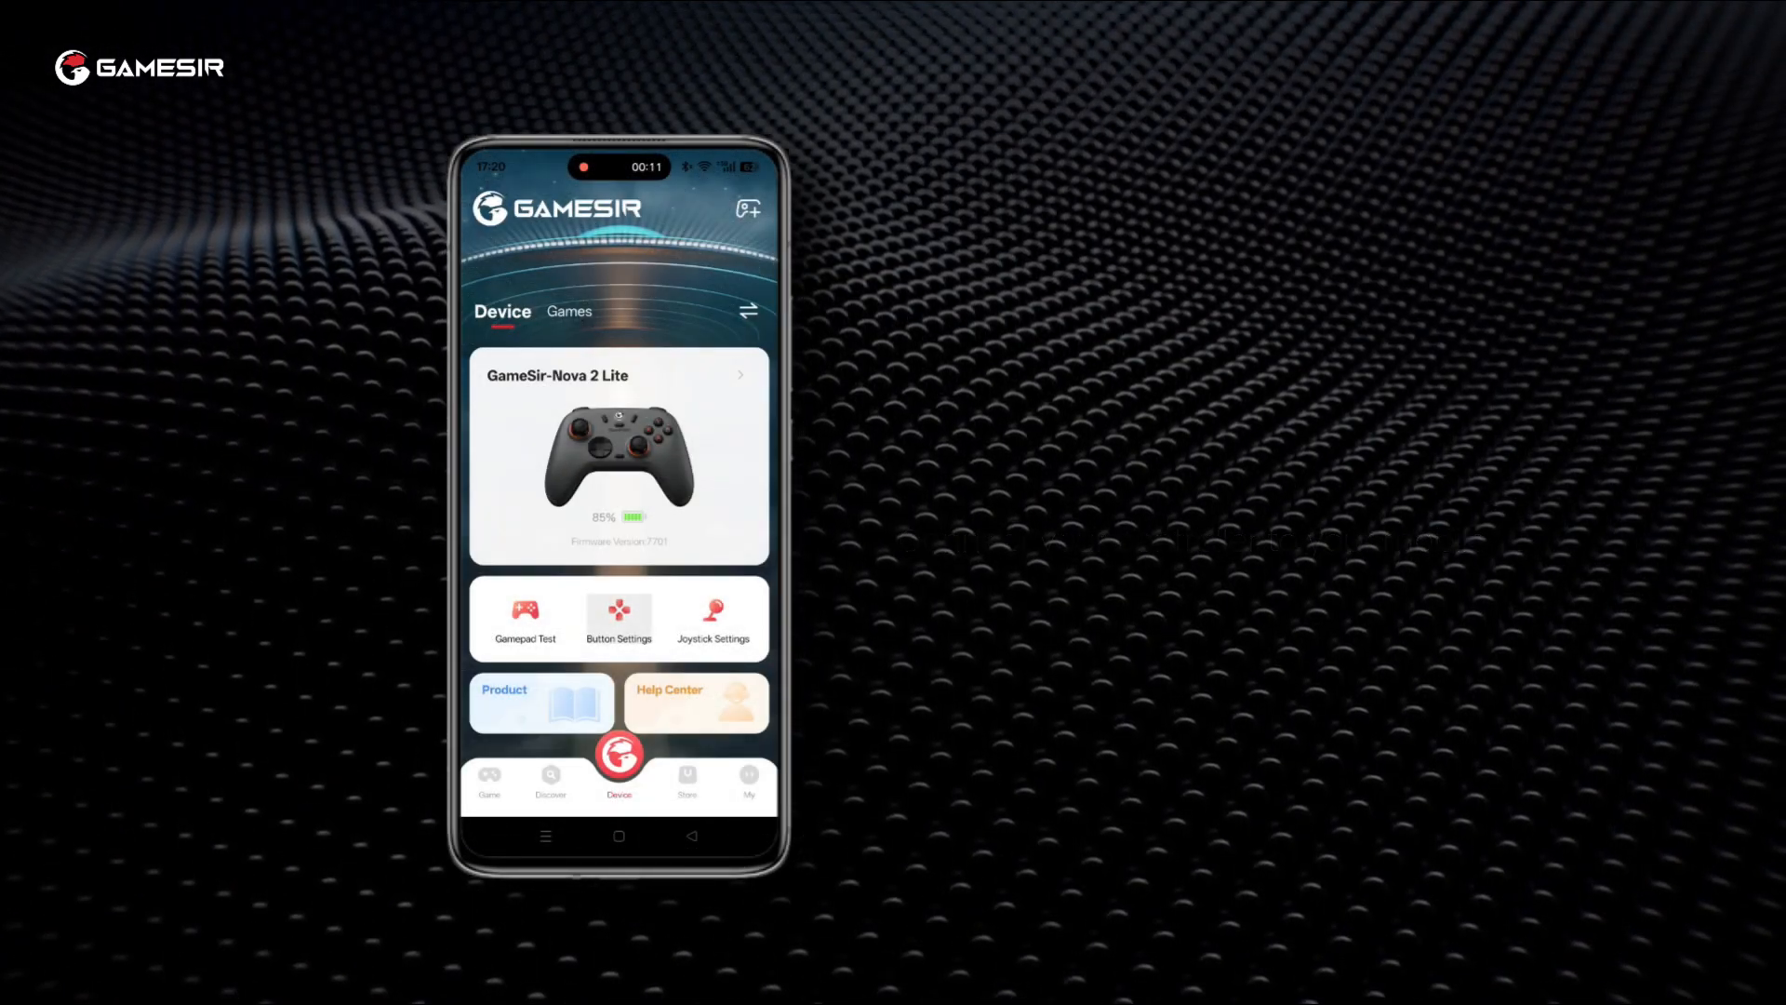
# Apply the shared It Takes Two 'L3' double-tap macro from Recommendations to R4
pyautogui.click(617, 619)
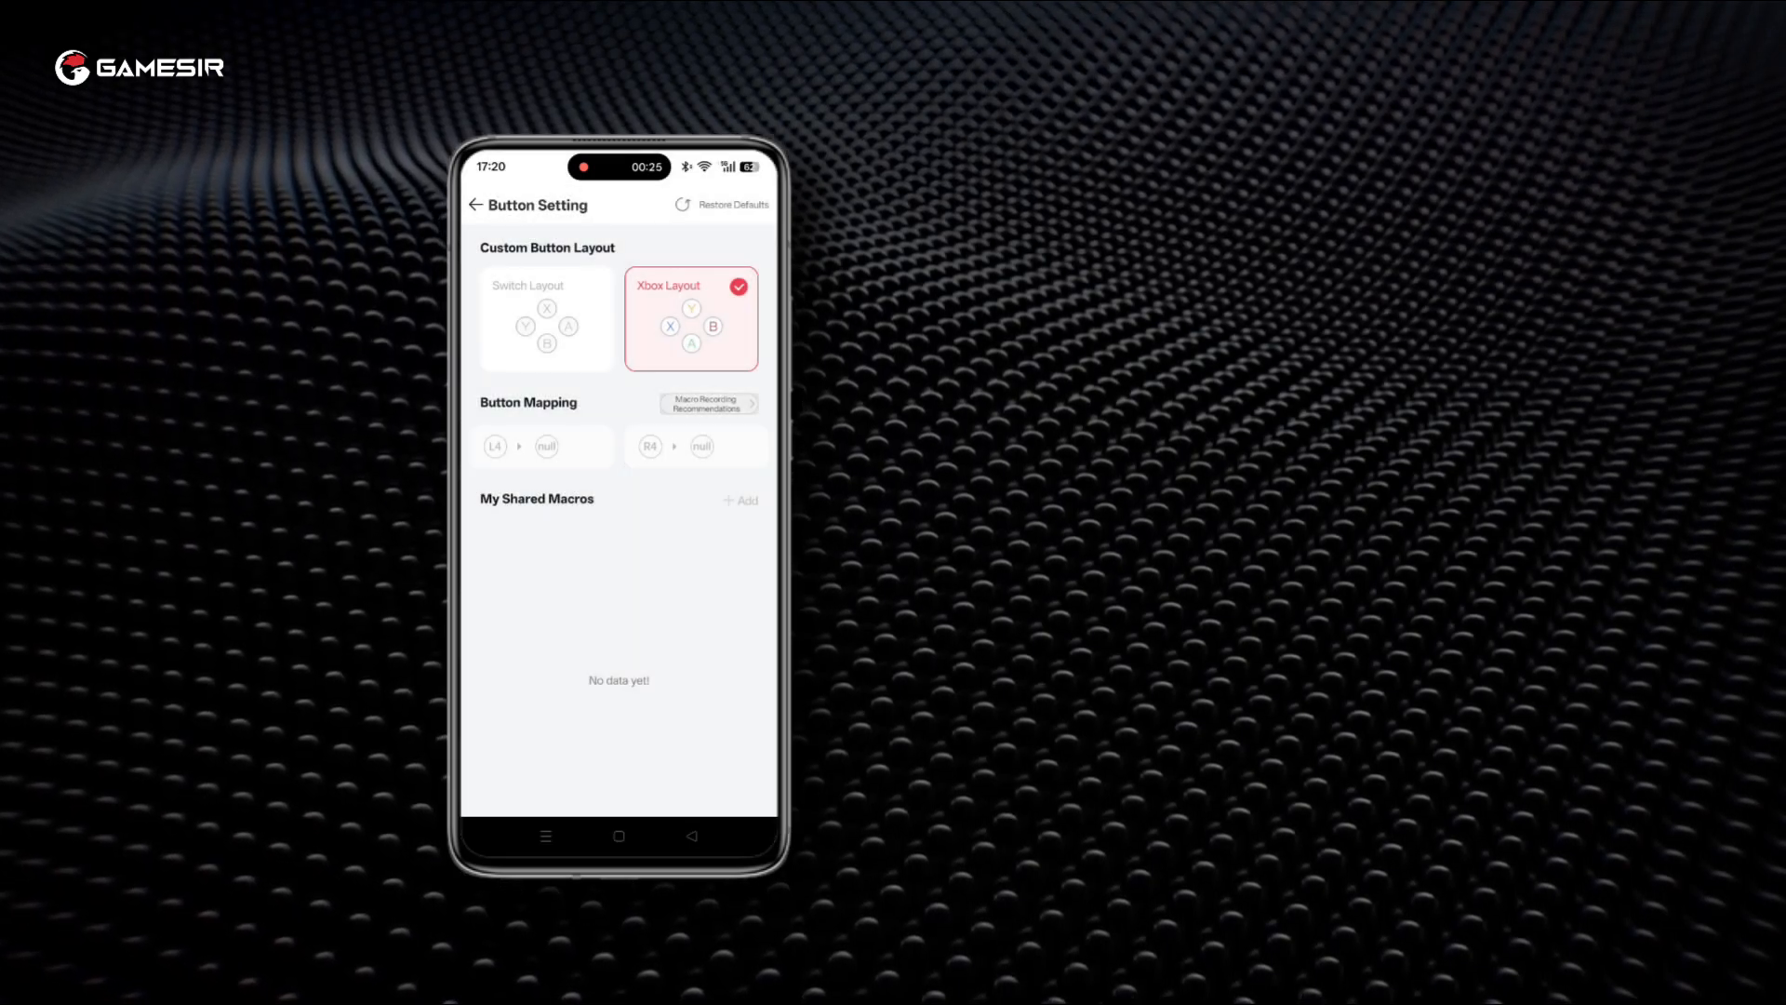
pyautogui.click(706, 402)
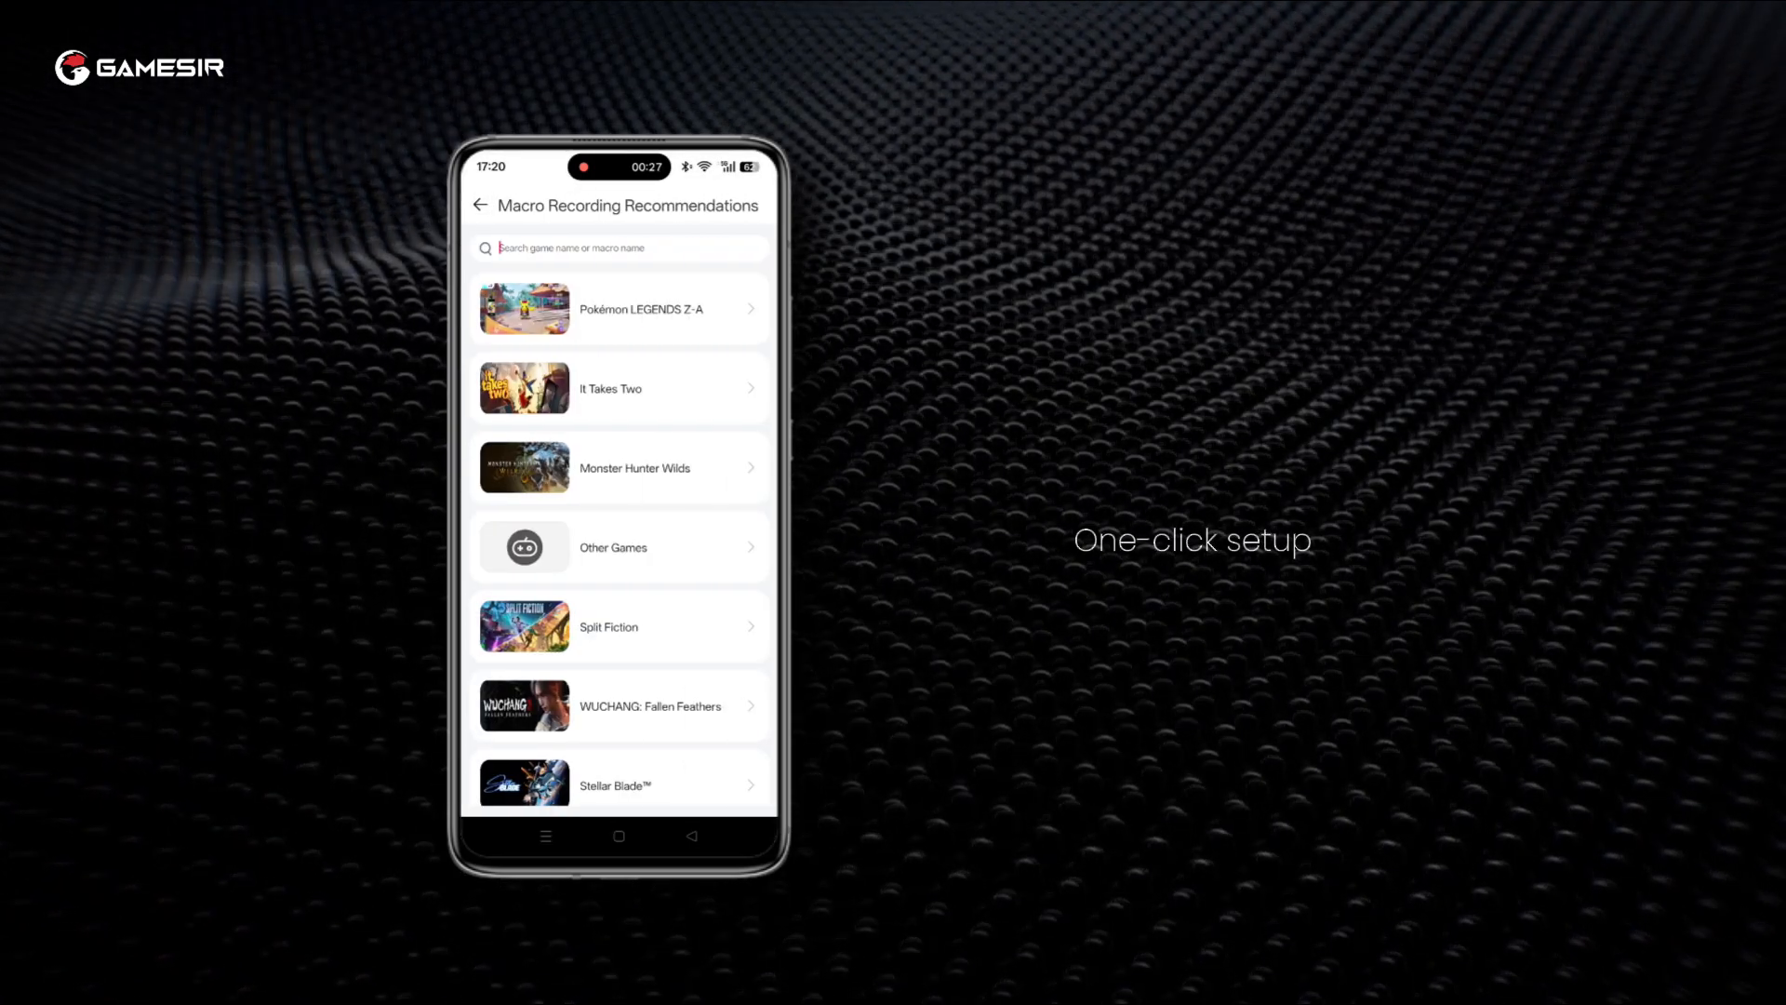
pyautogui.click(618, 309)
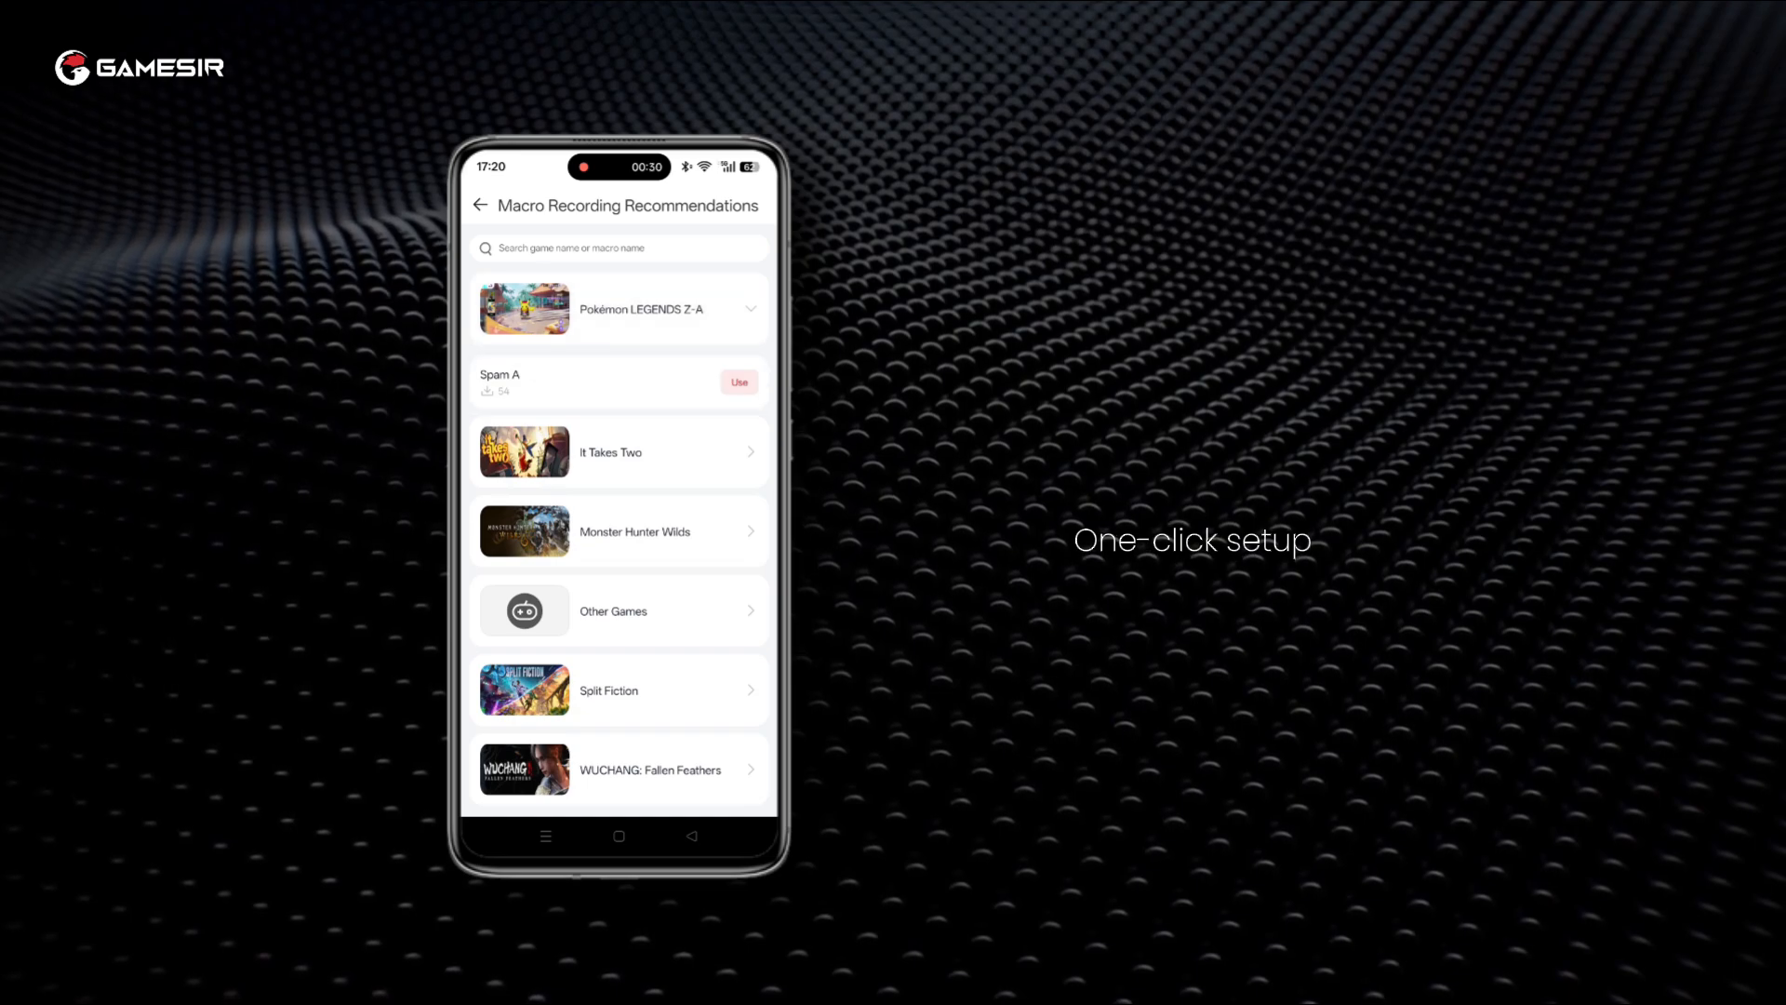
pyautogui.click(619, 451)
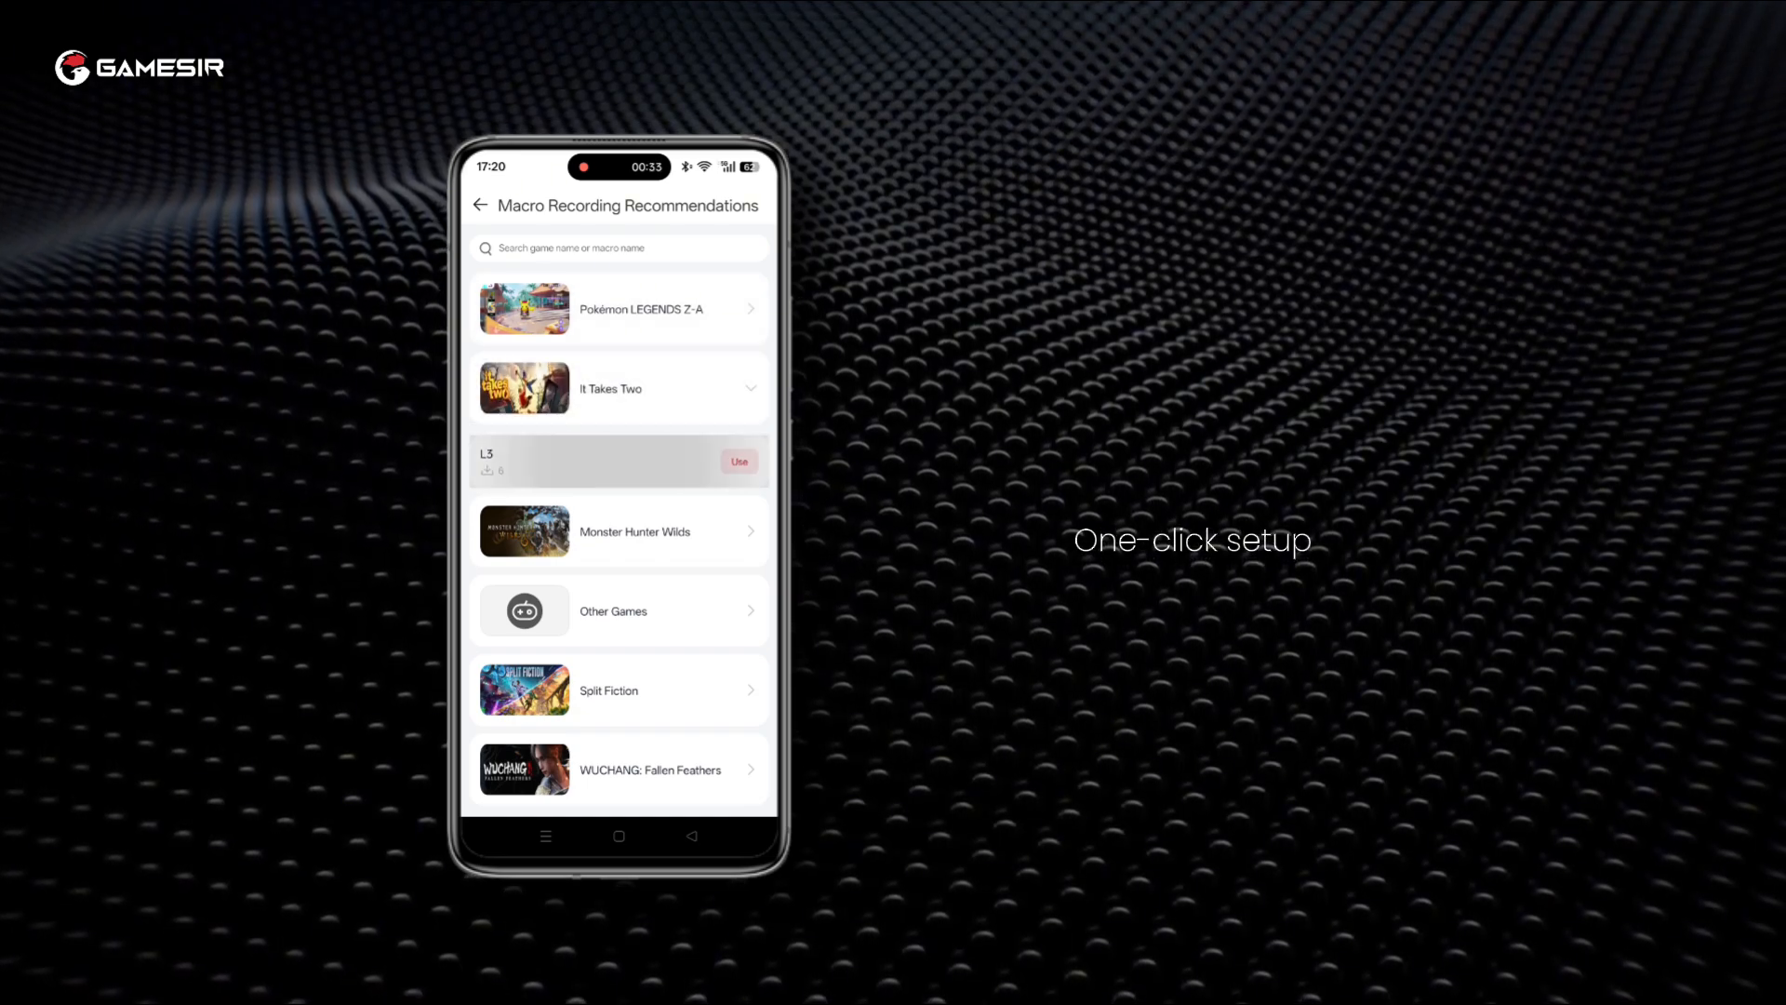
pyautogui.click(614, 462)
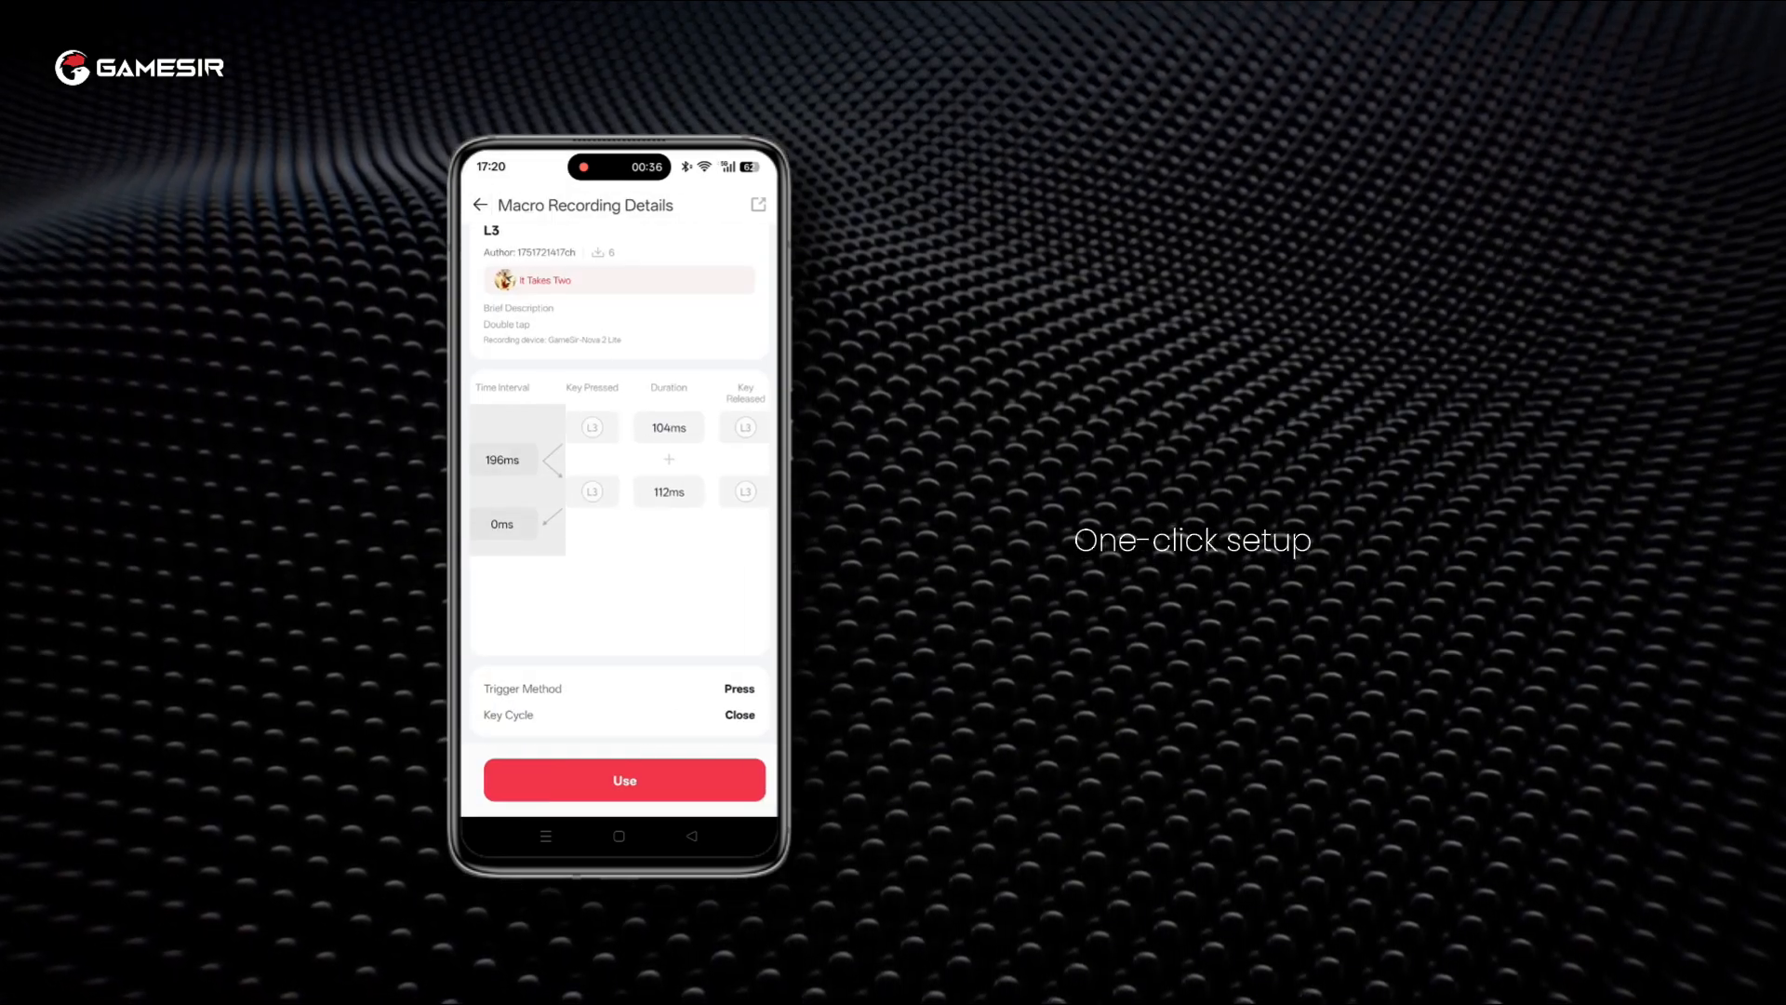
pyautogui.click(623, 780)
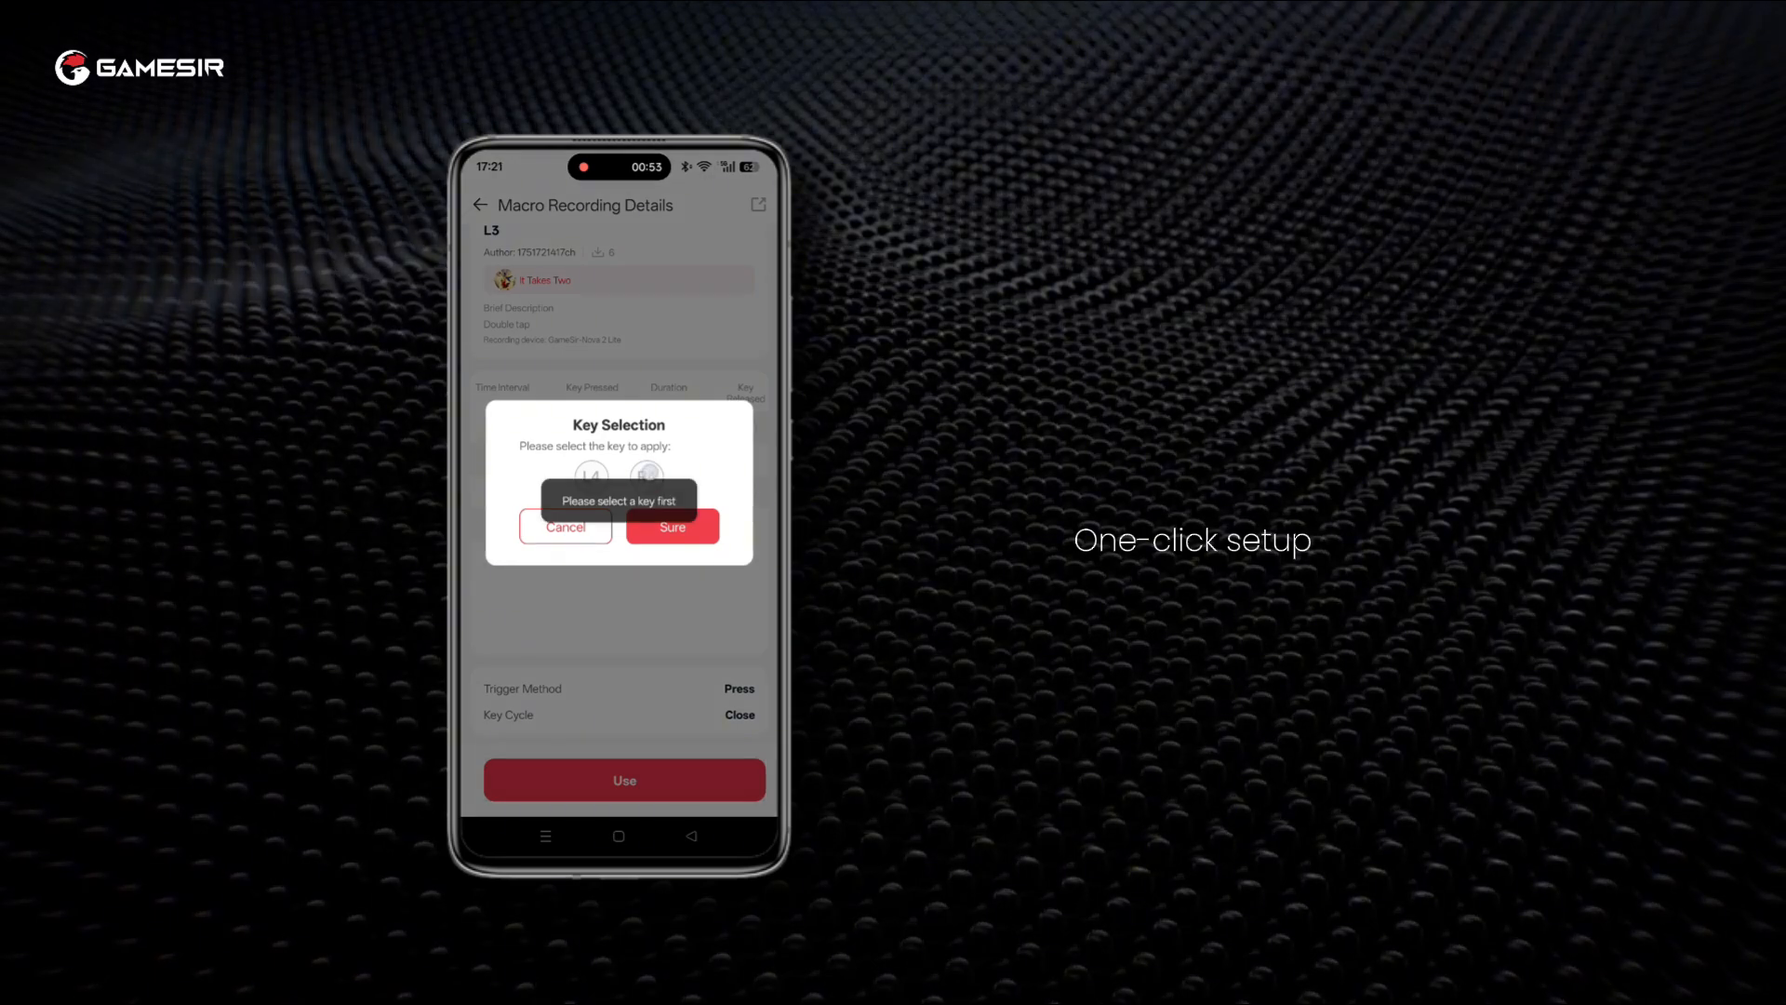
pyautogui.click(645, 476)
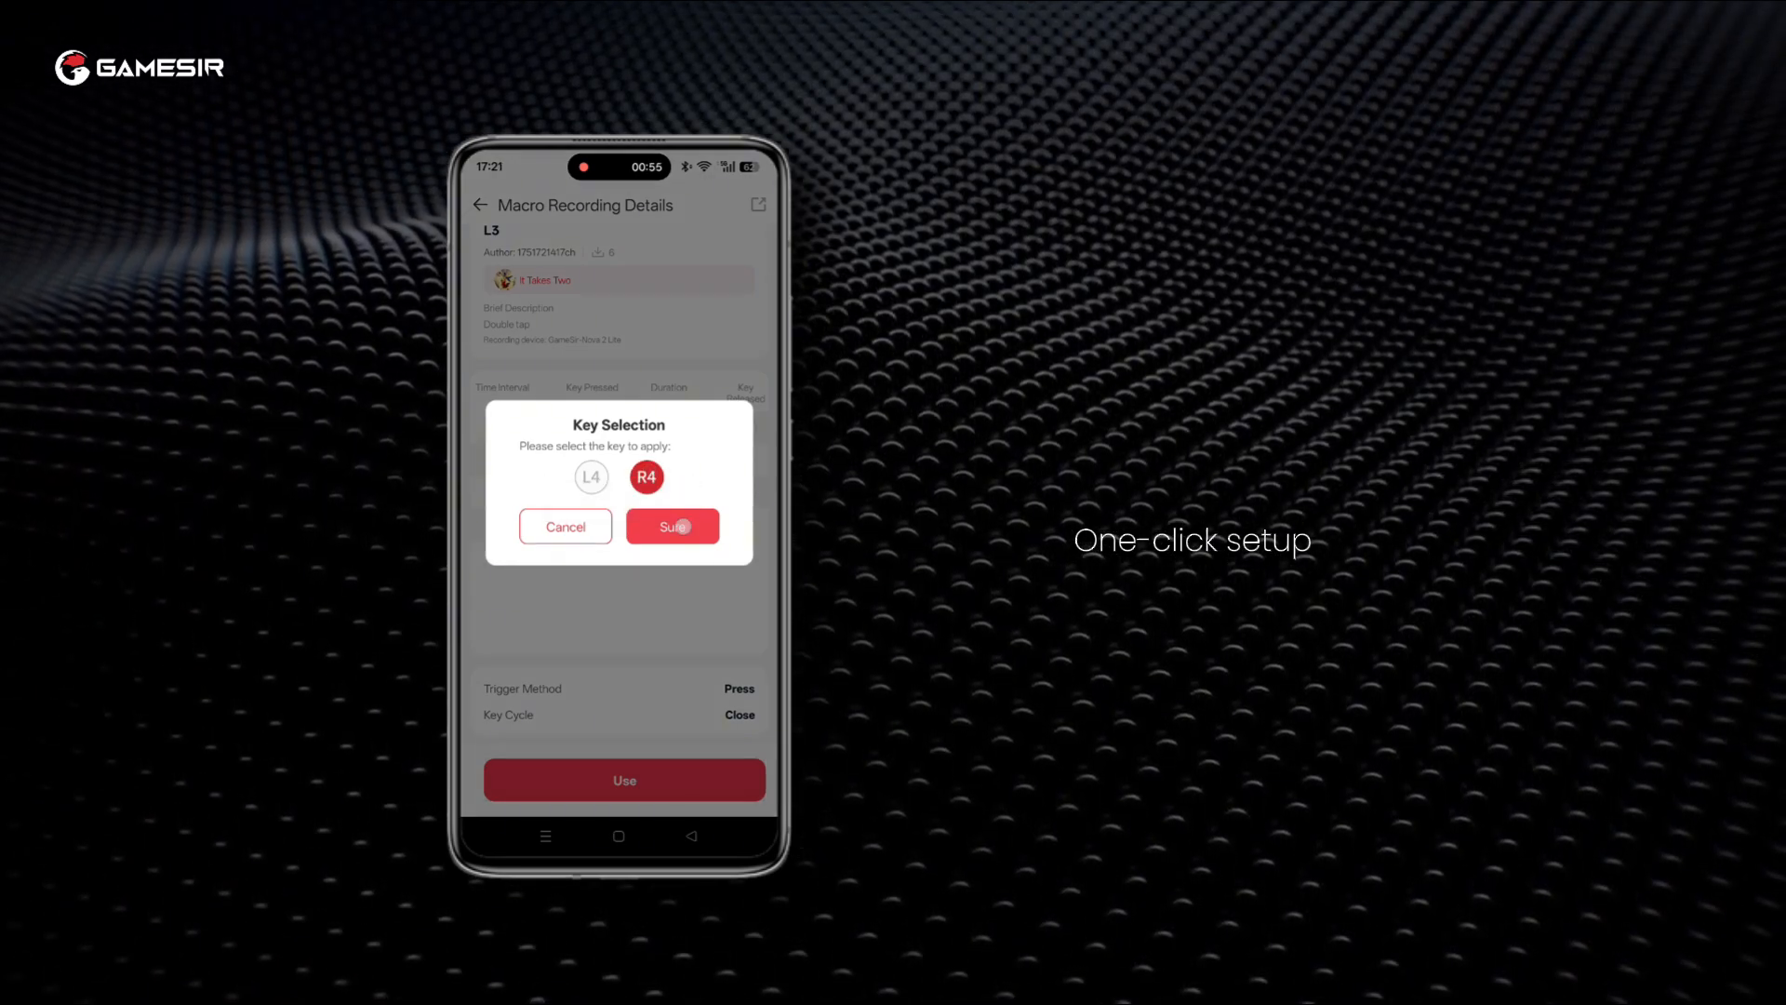
# Confirm the R4 macro, then map L4 to a macro starting with a 100 ms A press
pyautogui.click(670, 526)
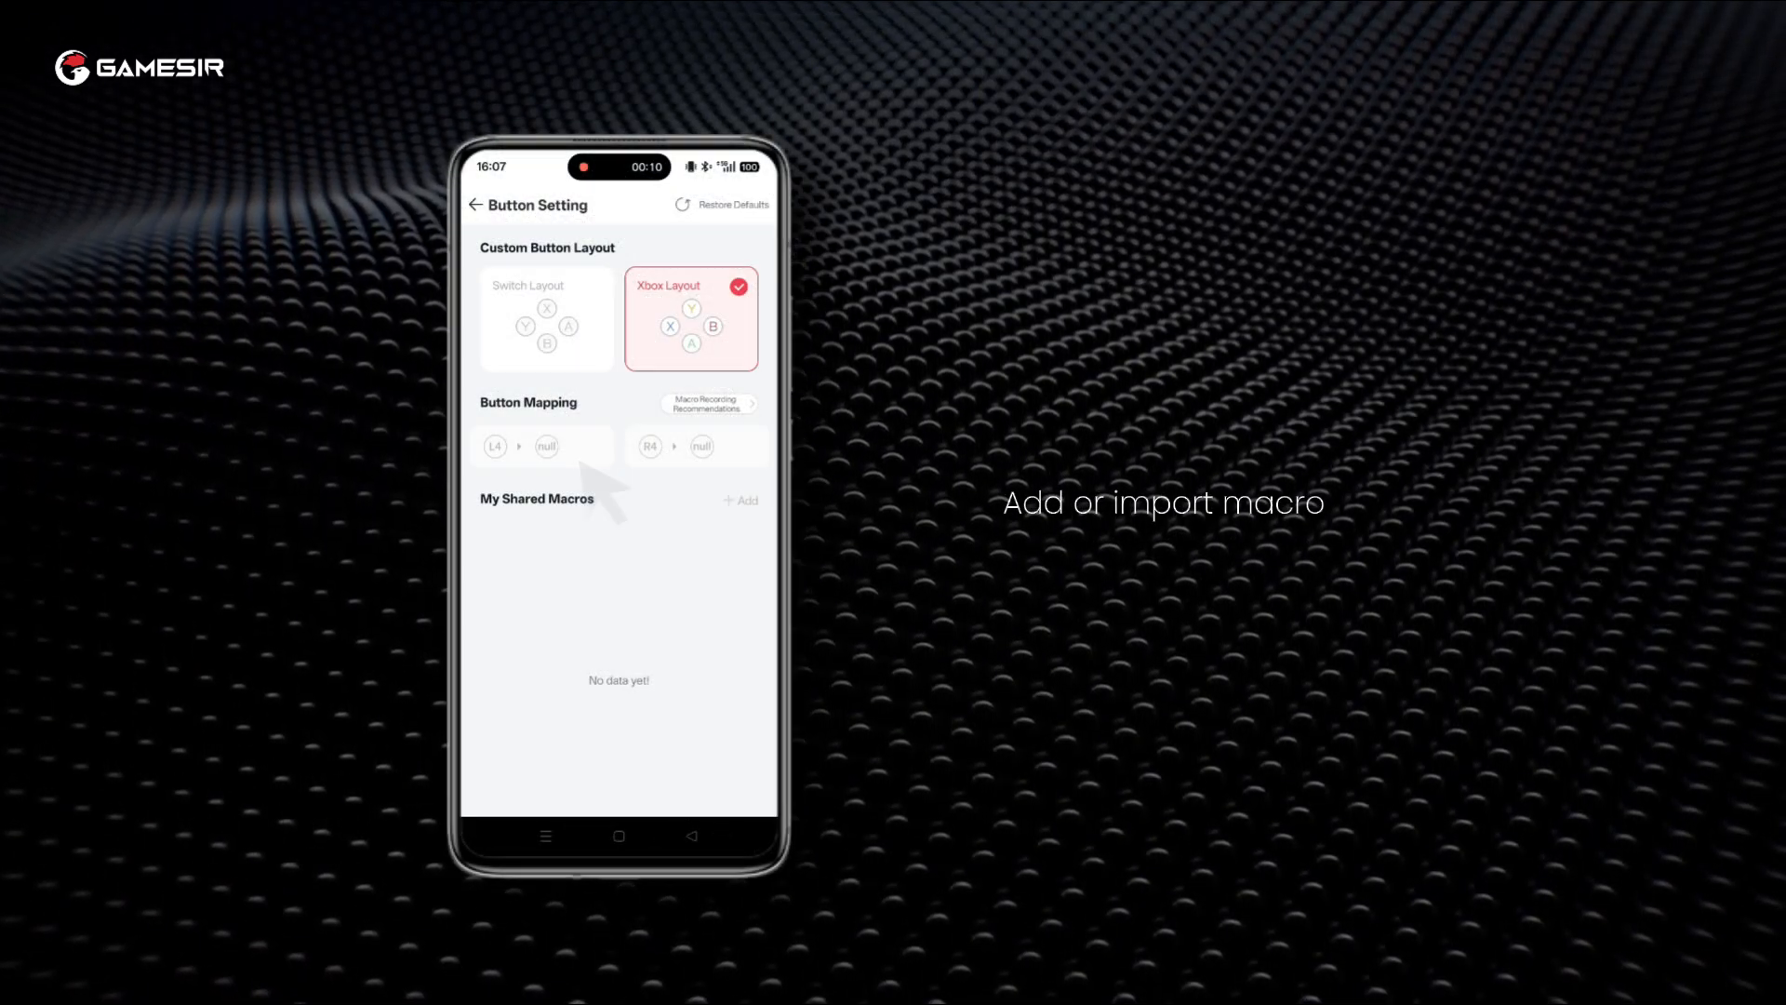
pyautogui.click(547, 446)
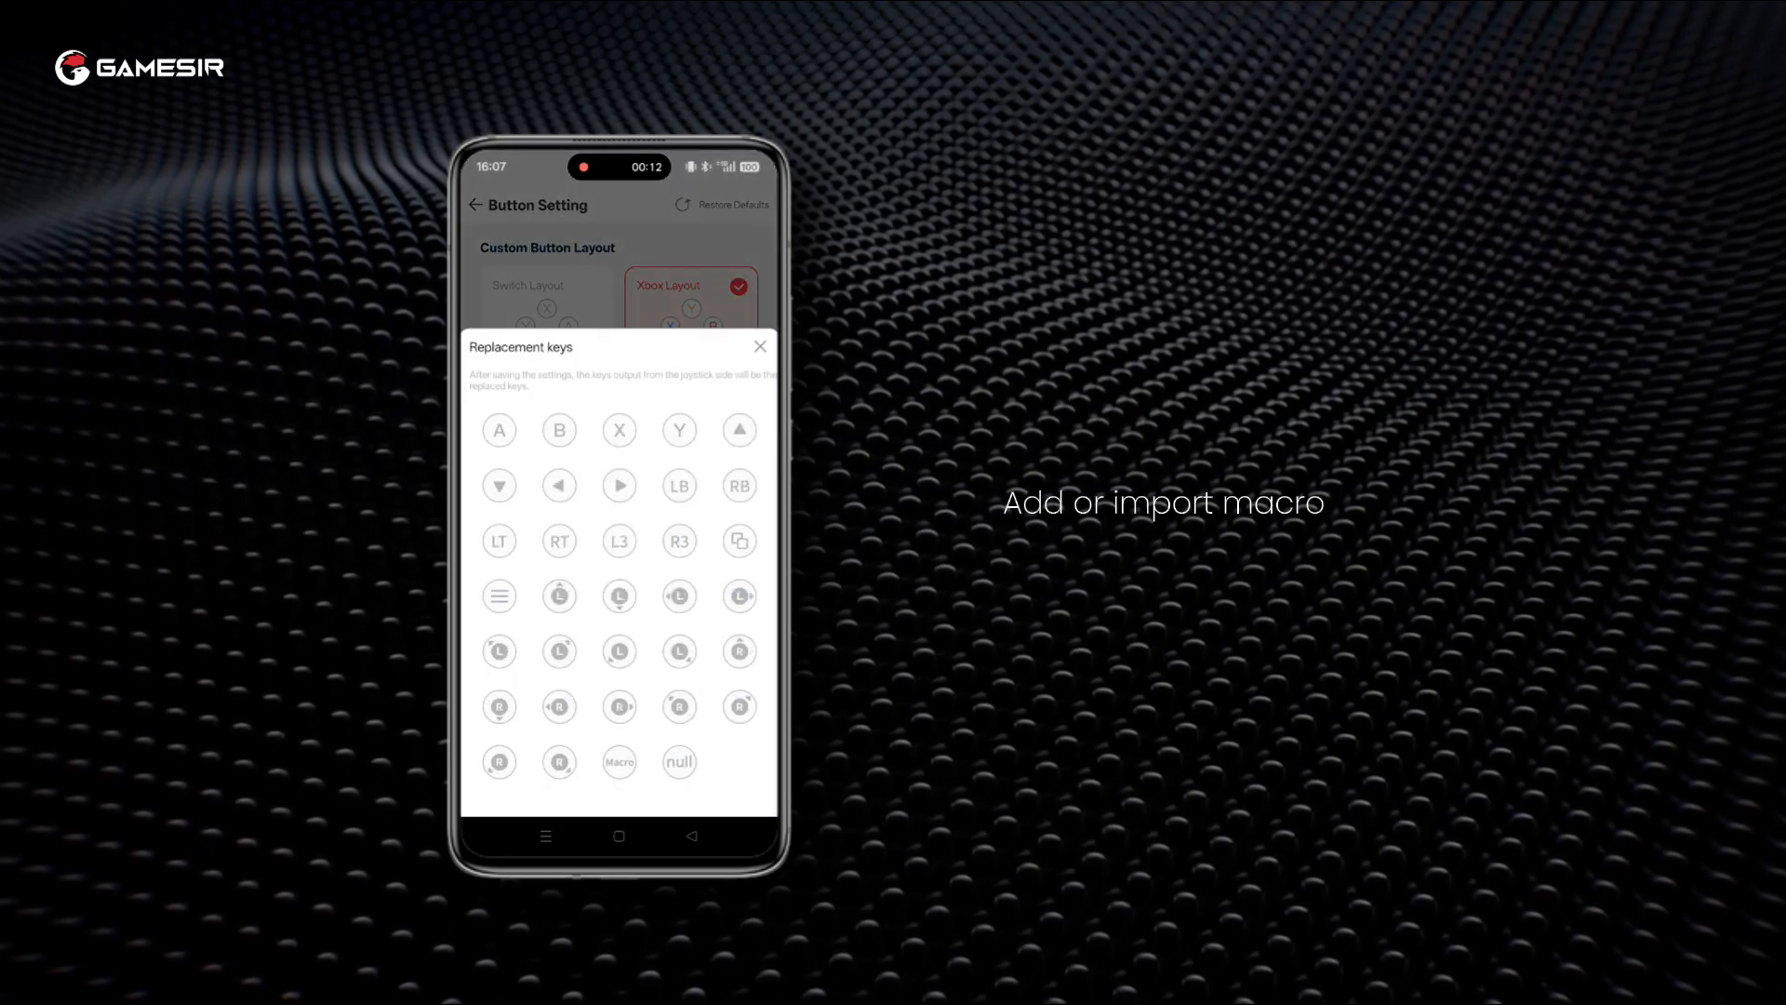
pyautogui.click(760, 346)
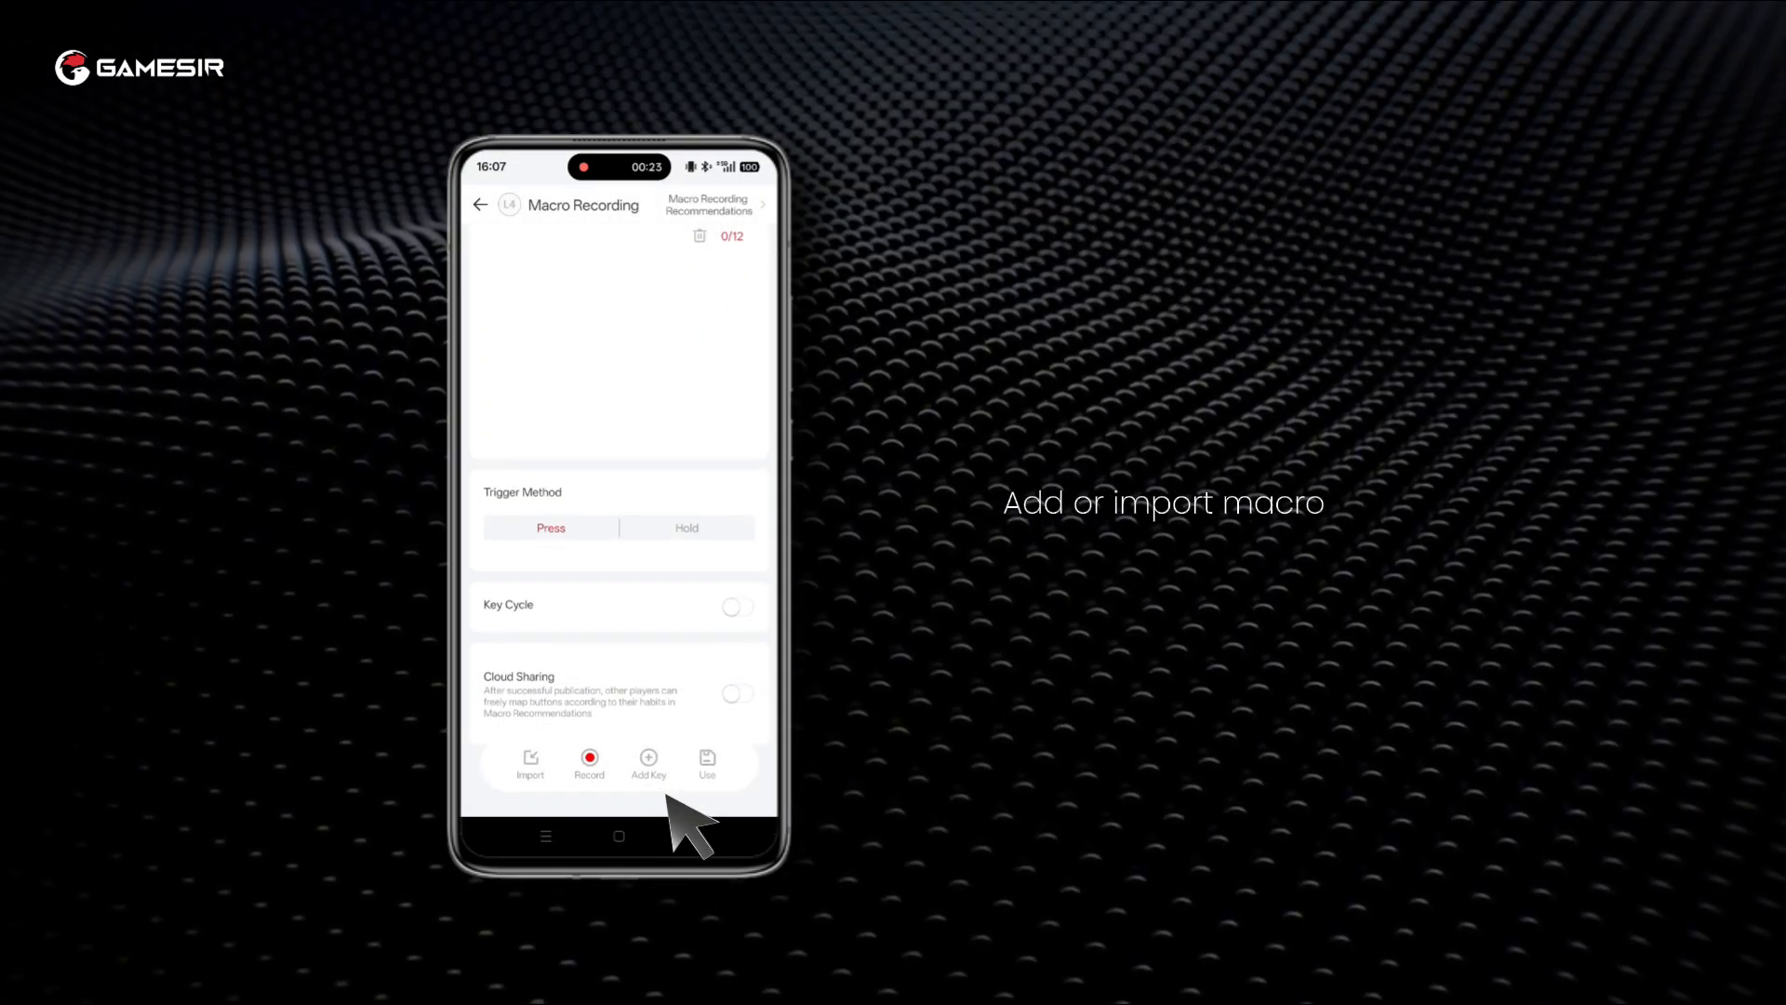
pyautogui.click(647, 763)
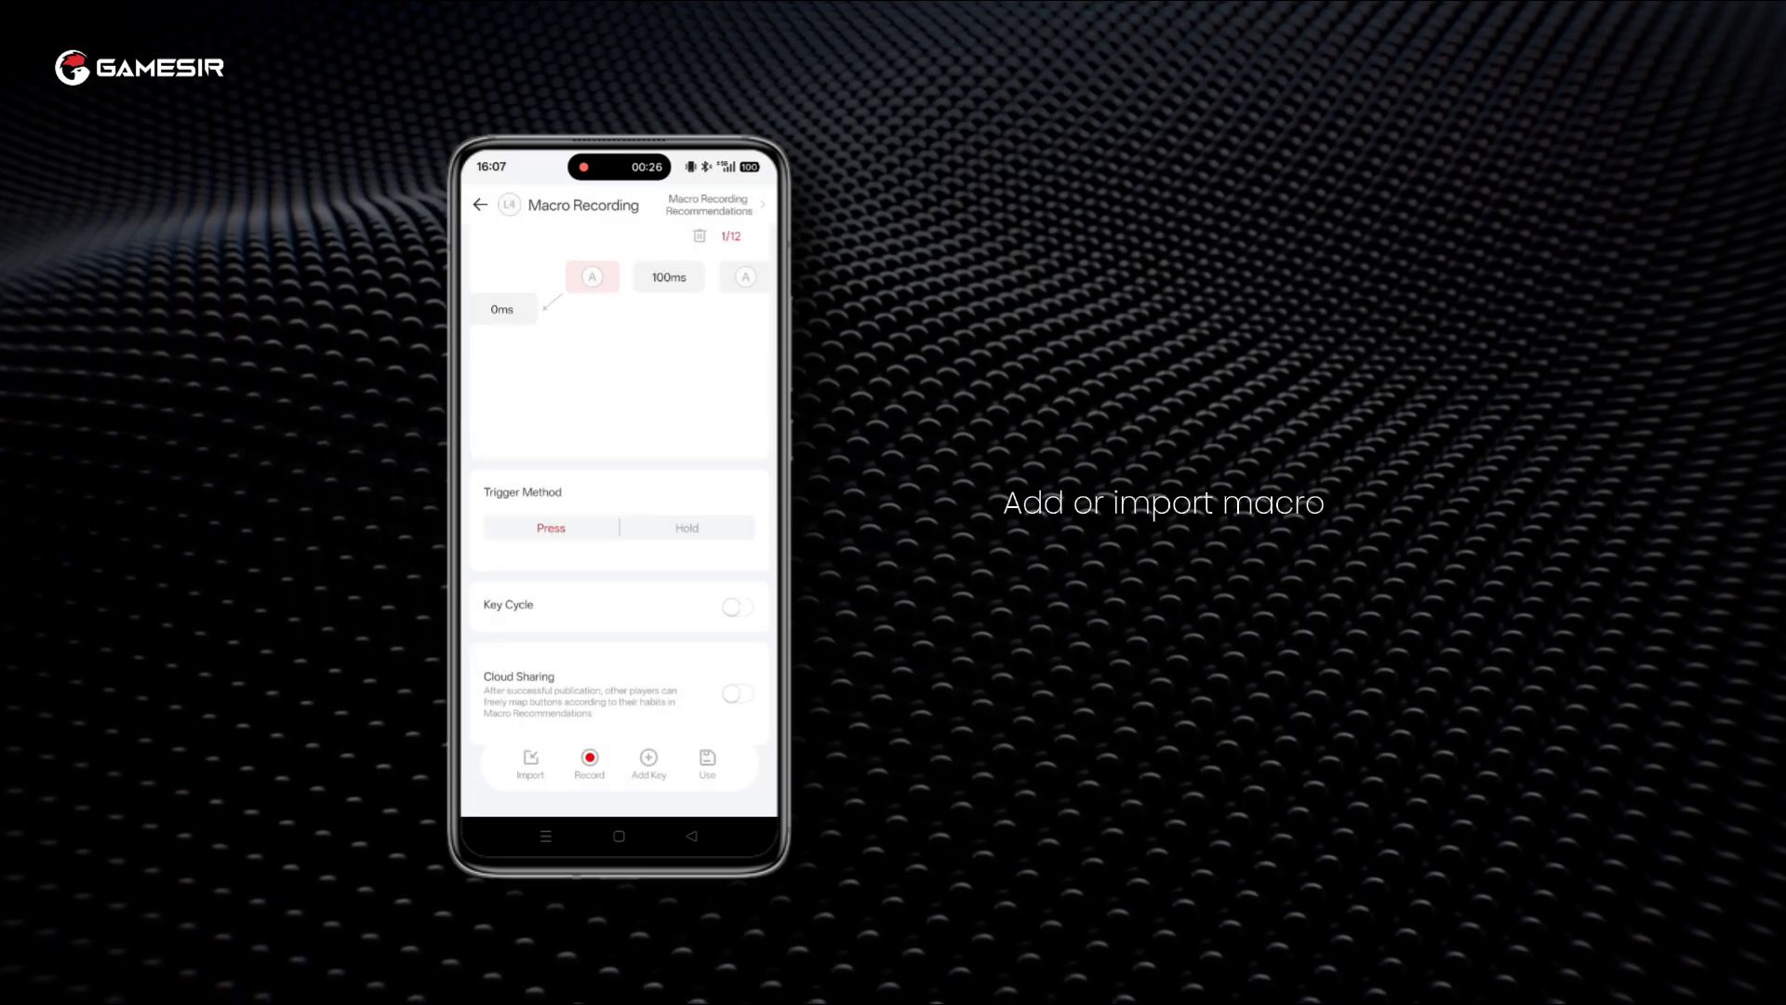
pyautogui.click(647, 763)
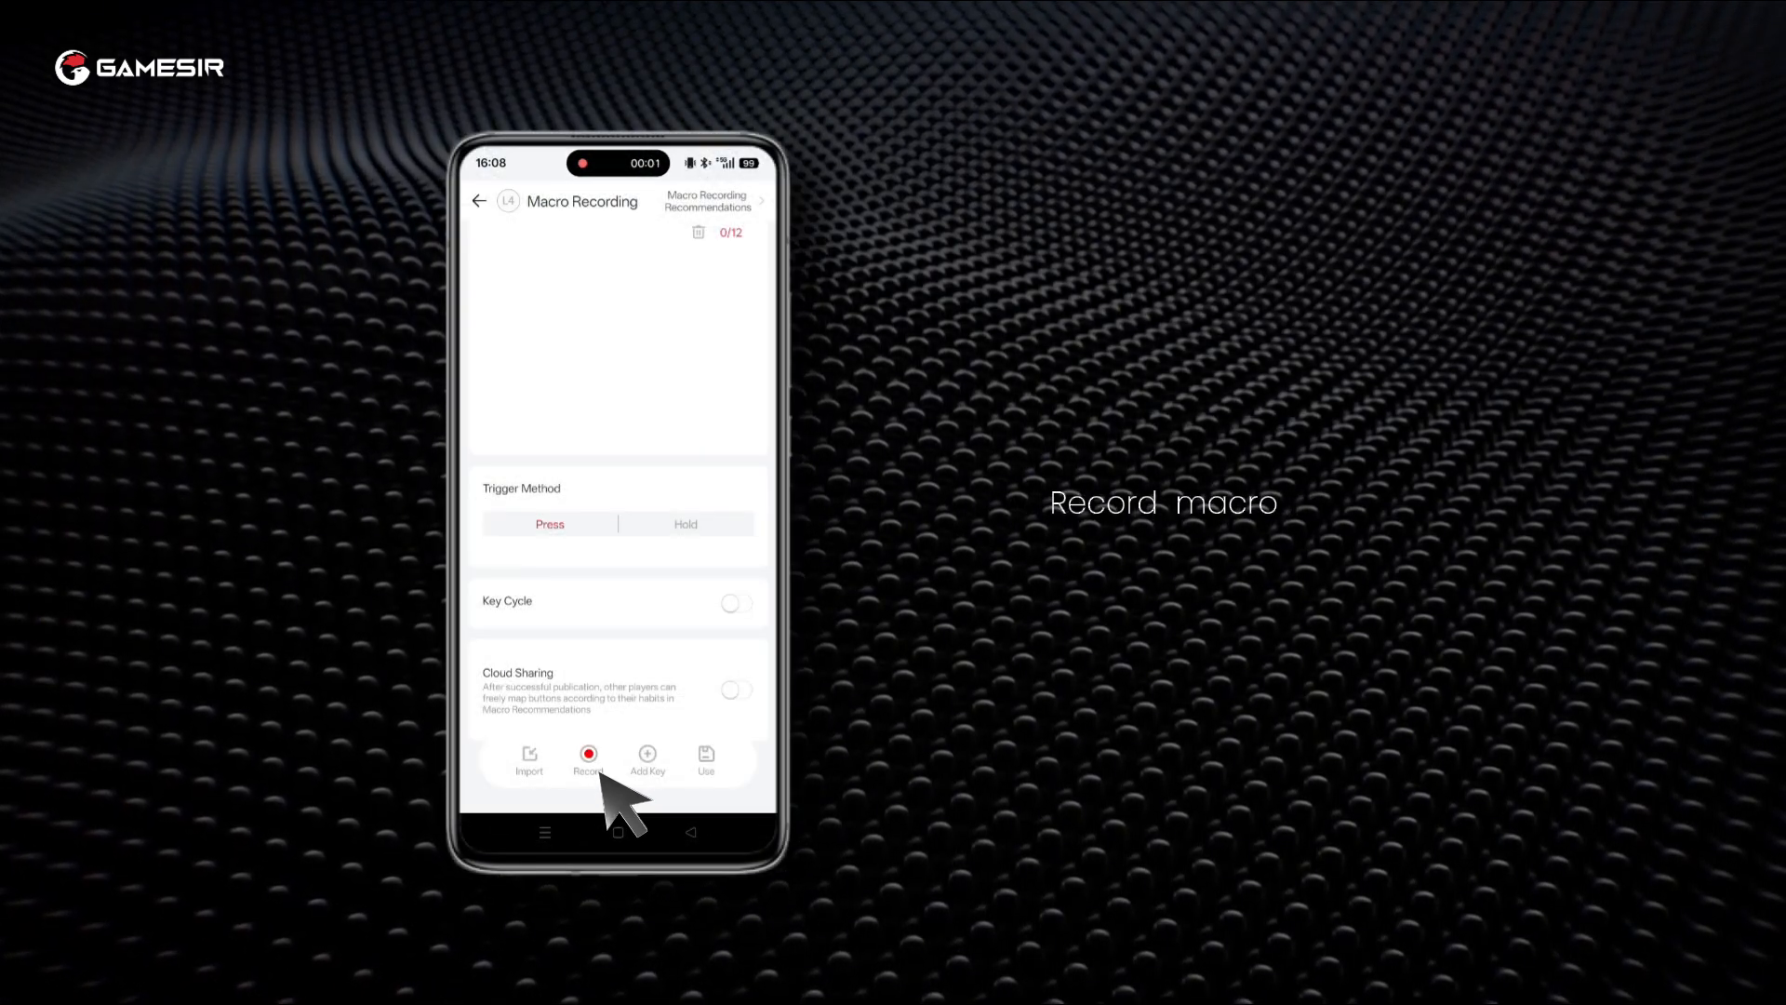
# Record ten L4 macro actions including A, LB and RB, and set trigger to Hold
pyautogui.click(588, 760)
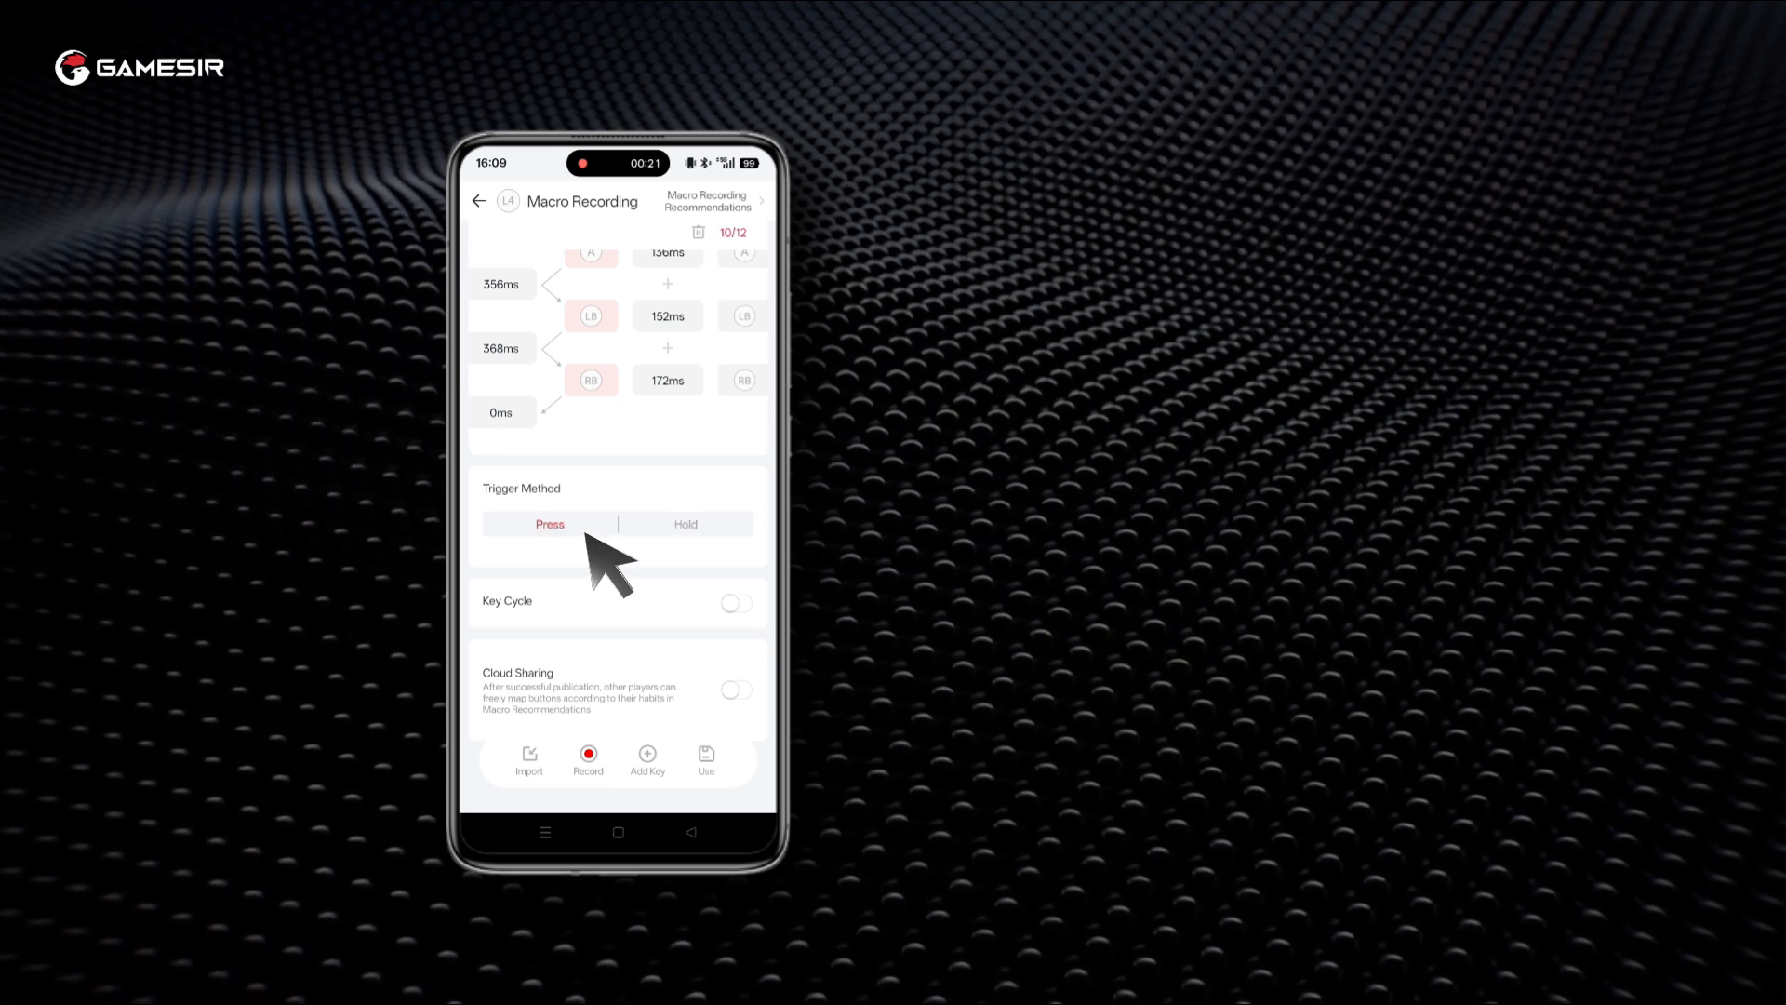
pyautogui.click(685, 524)
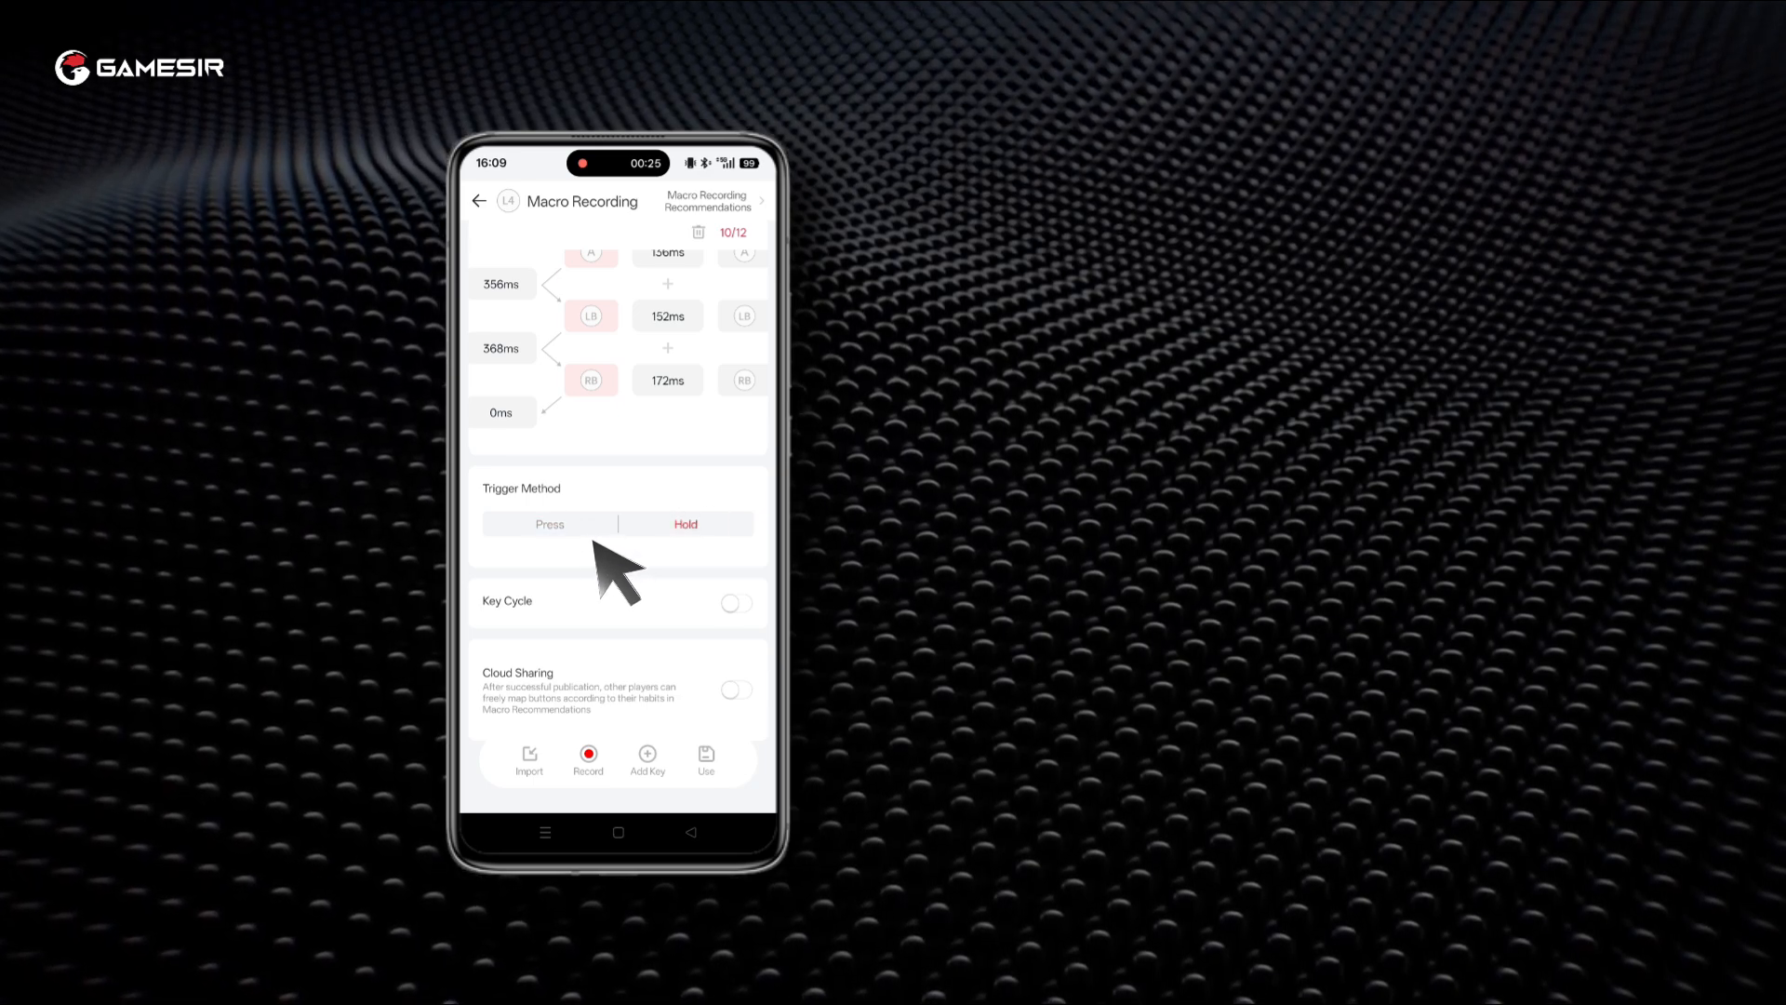